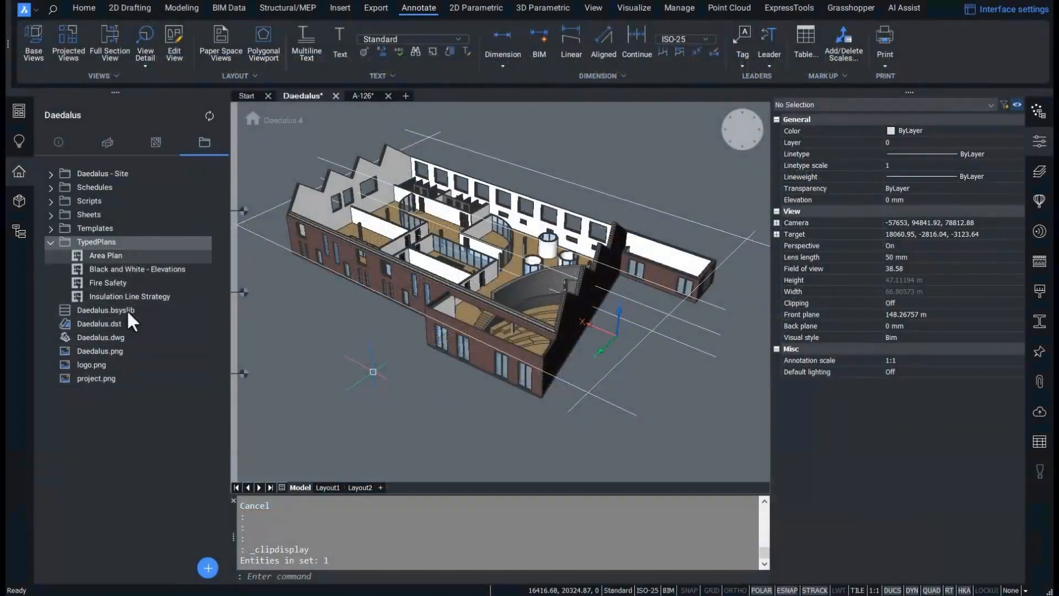
- Show the add menu from the Project Browser's + button for the Daedalus project
click(208, 567)
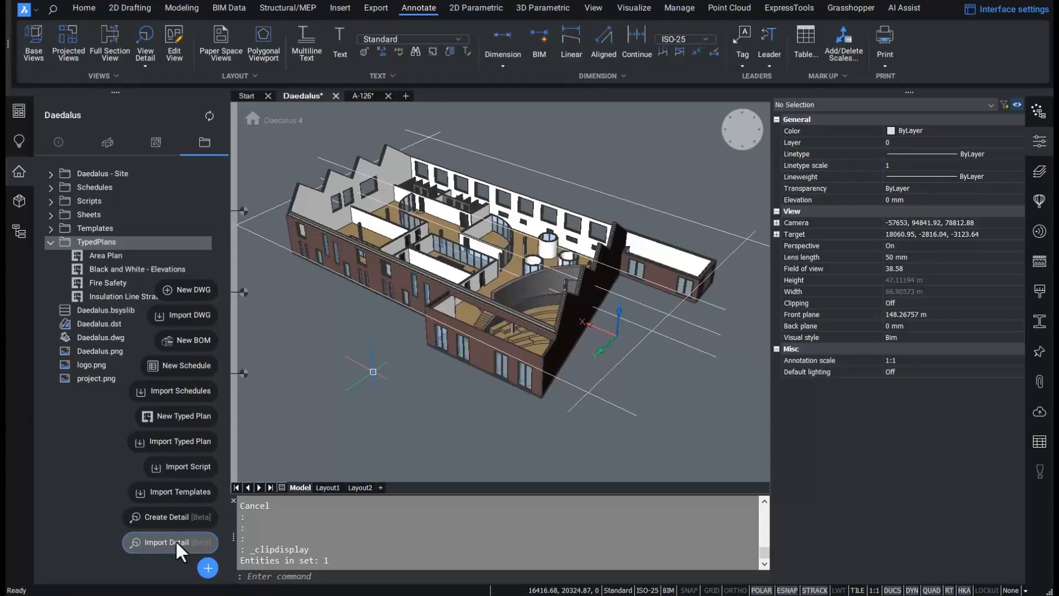
- Import Detail Combined Window_Inward.dwg from Downloads > Reynaerts and reveal it under Details
click(170, 541)
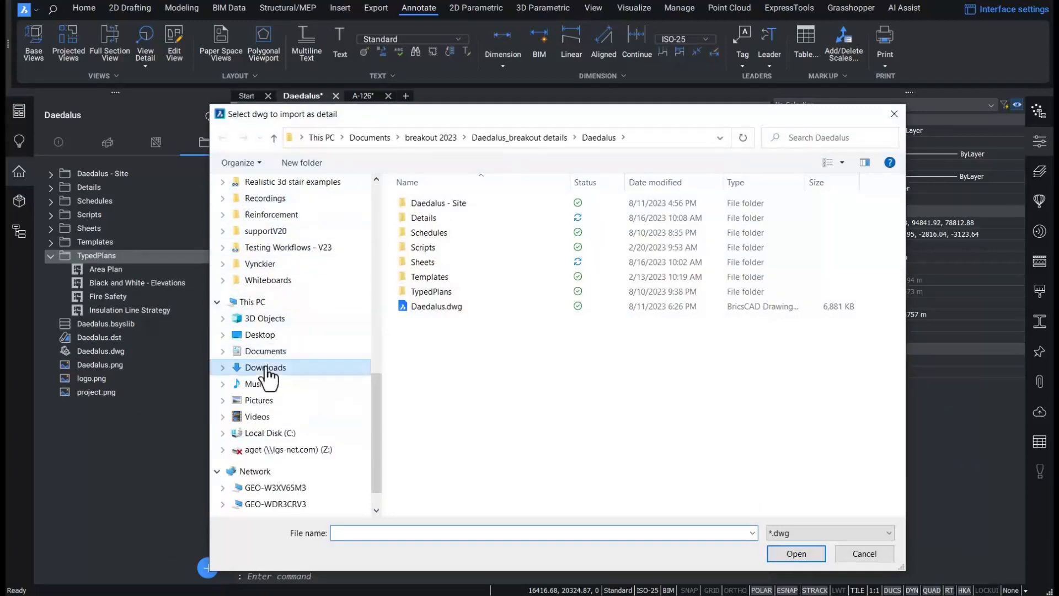
click(265, 366)
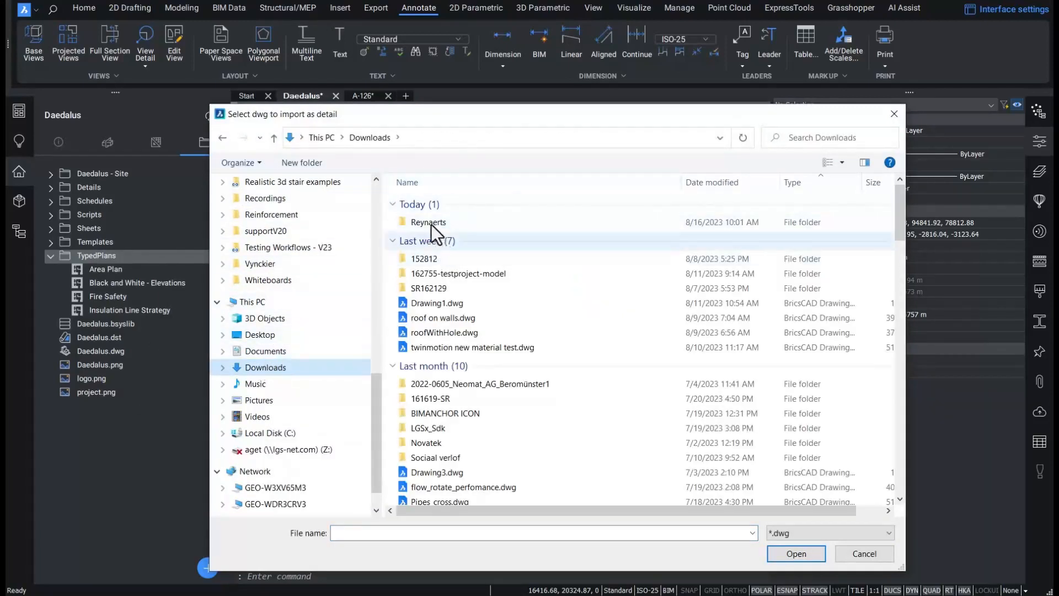
double_click(428, 222)
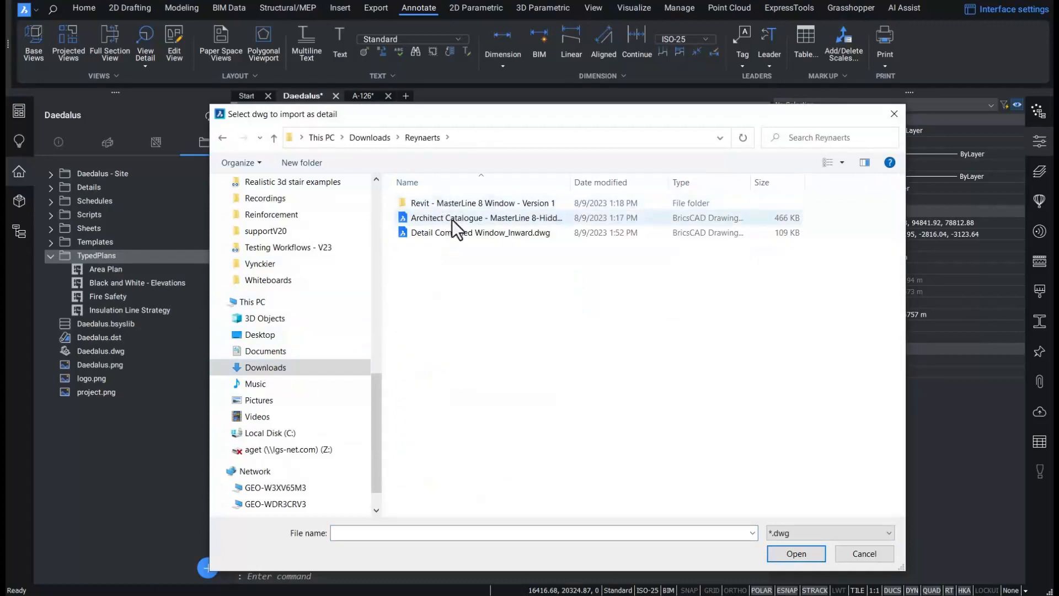
click(480, 233)
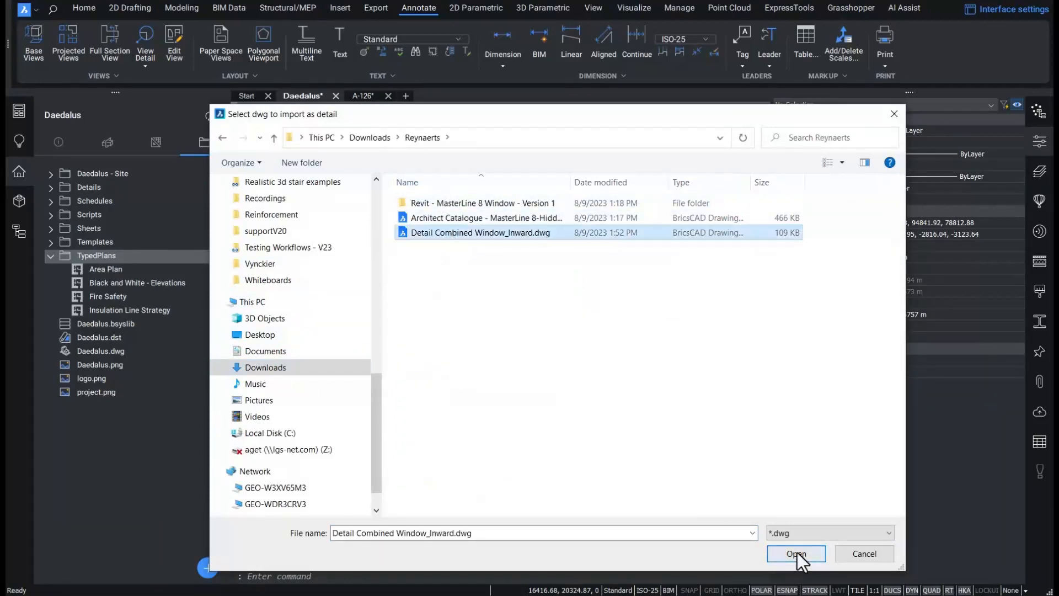
click(795, 553)
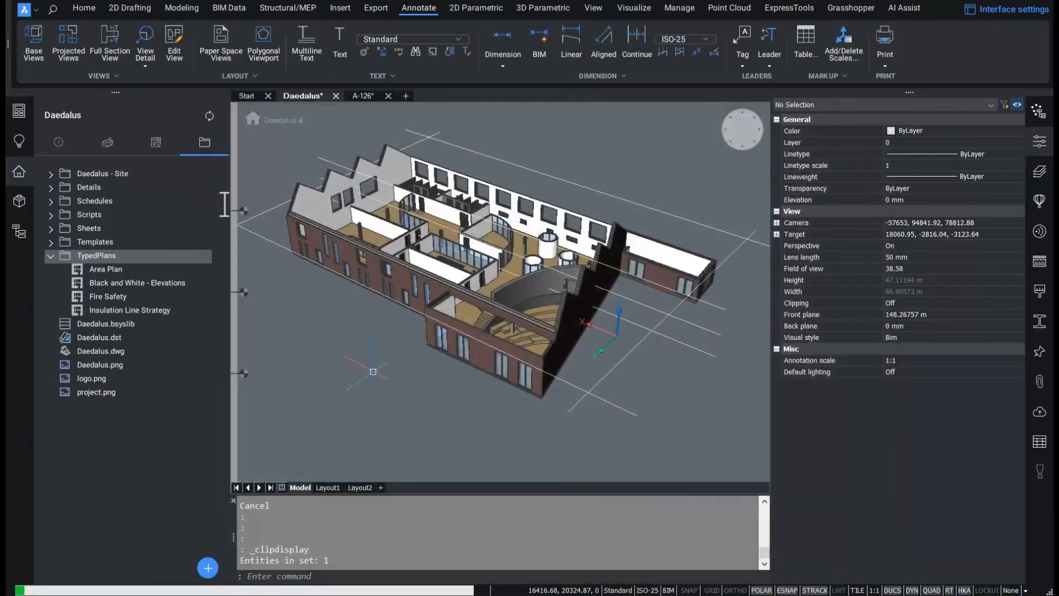
click(52, 188)
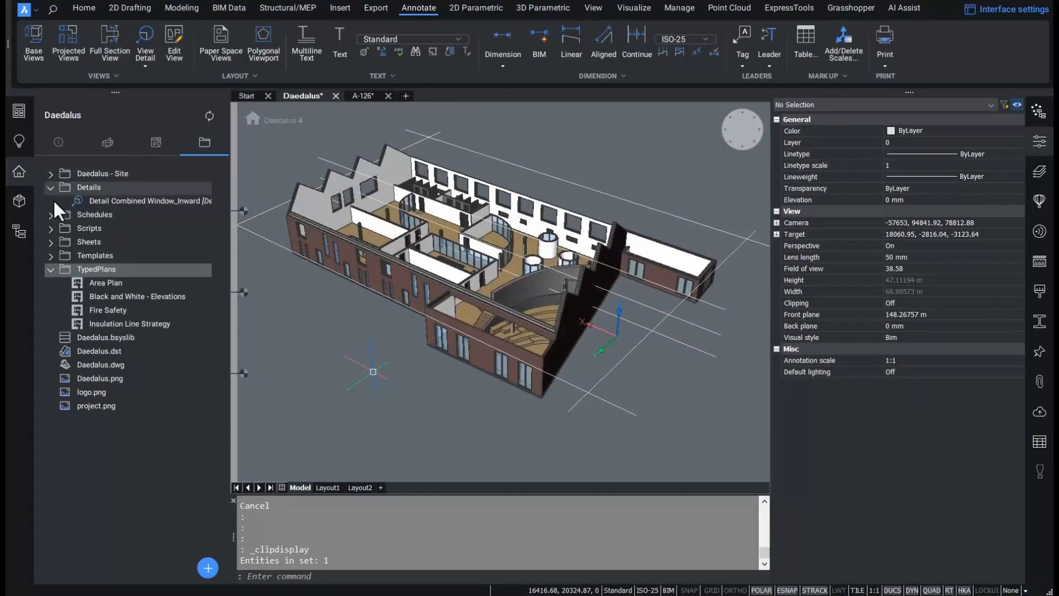
mouse_move(139, 206)
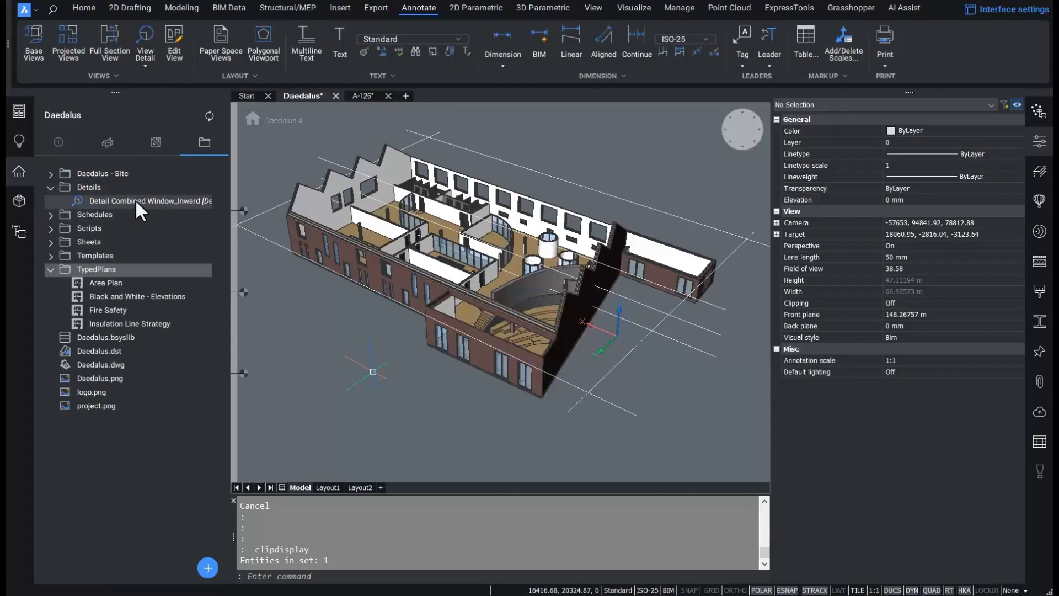
right_click(149, 200)
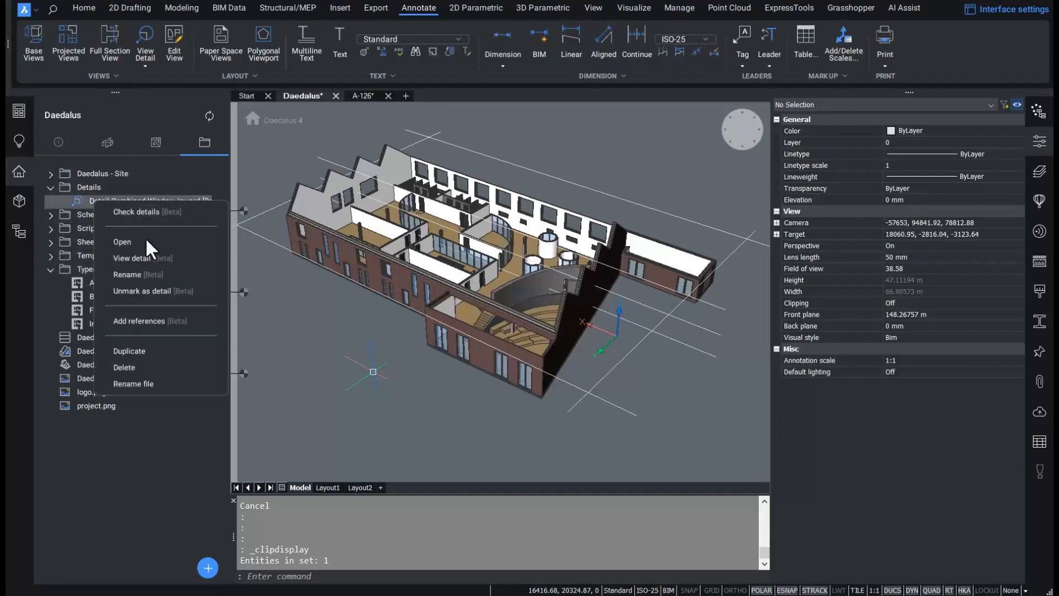
click(123, 241)
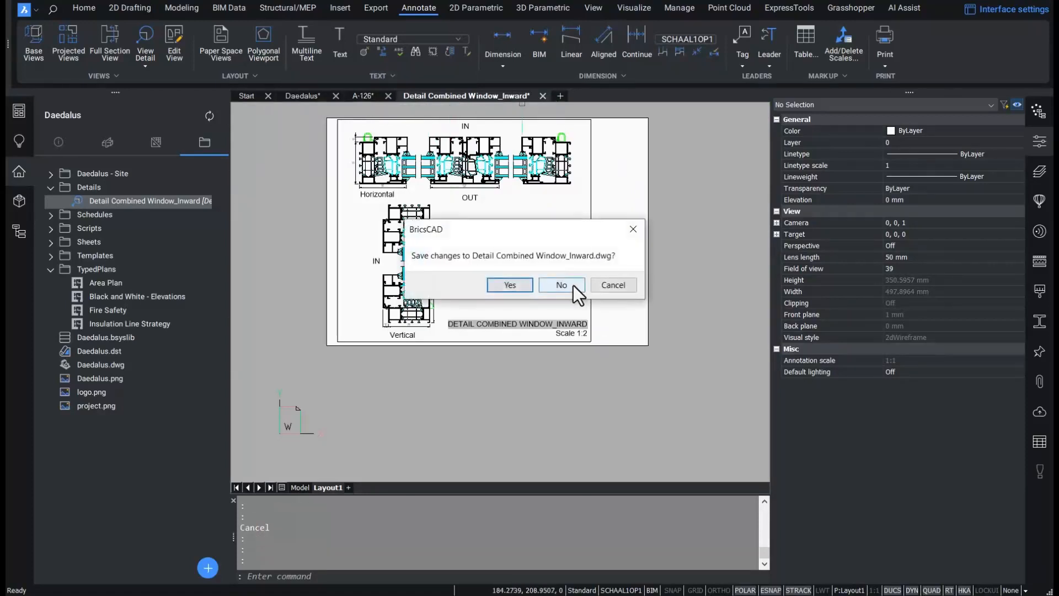
click(560, 284)
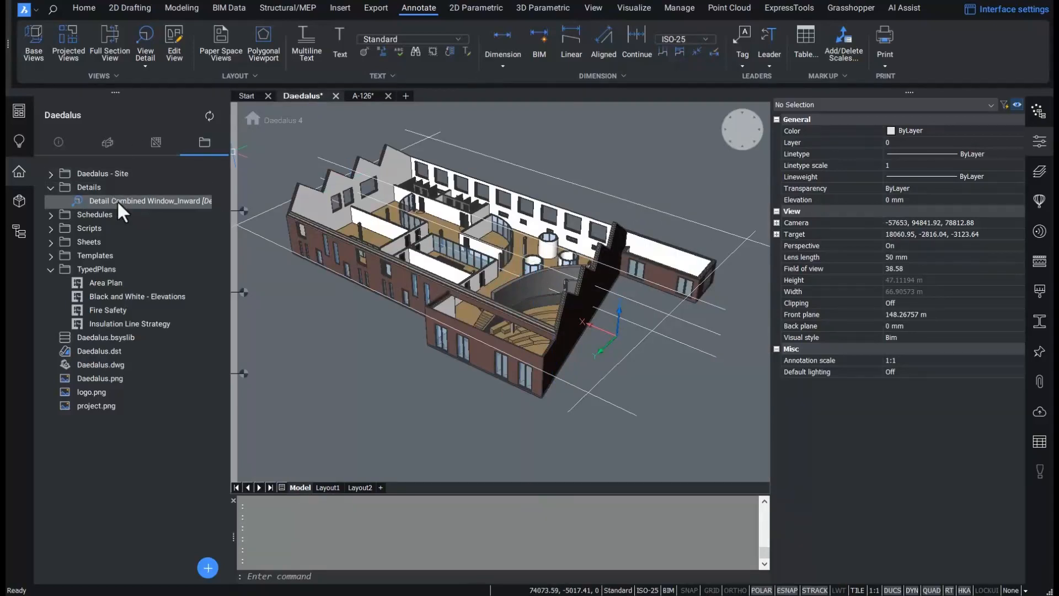
- Add references to the window detail by picking a facade window in the model
right_click(149, 201)
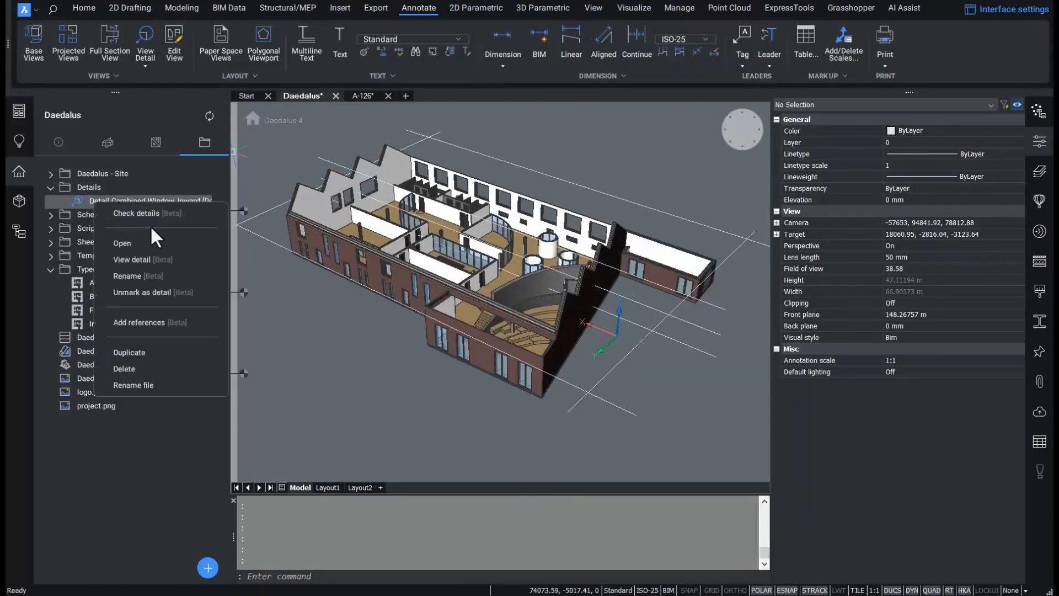
mouse_move(151, 326)
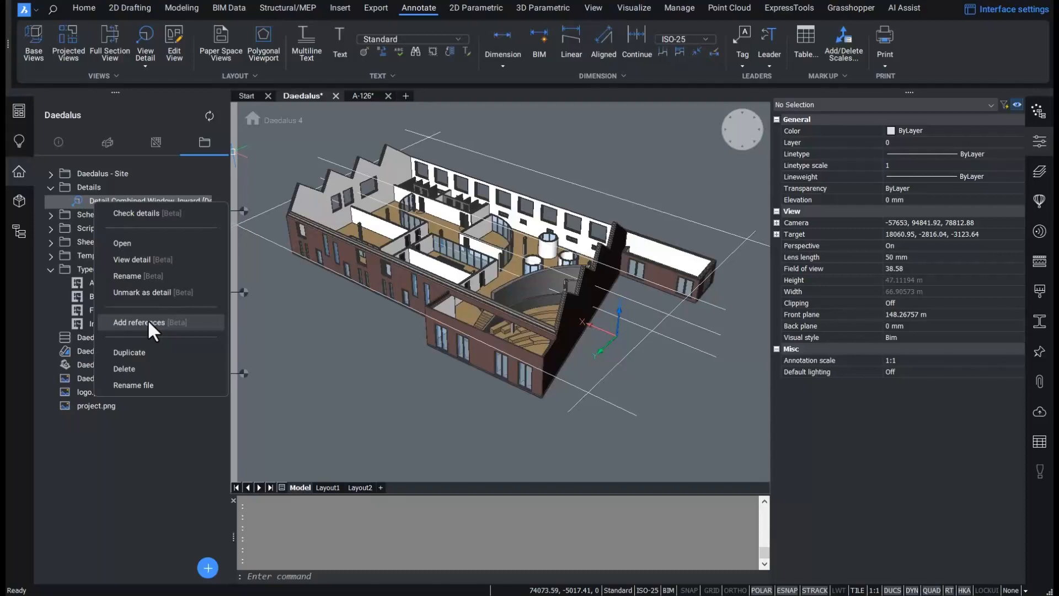
click(148, 322)
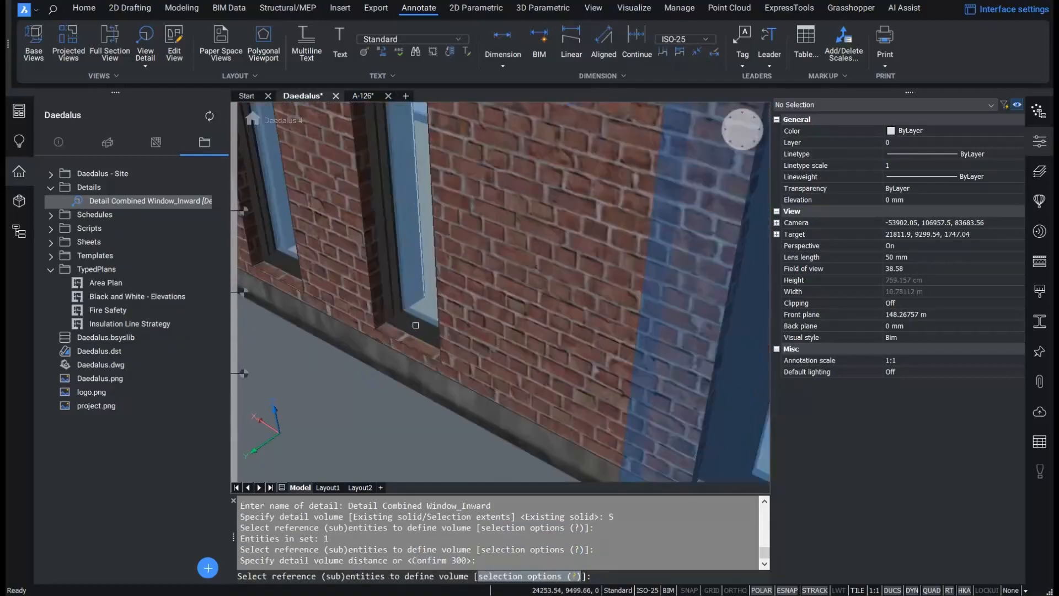
click(415, 328)
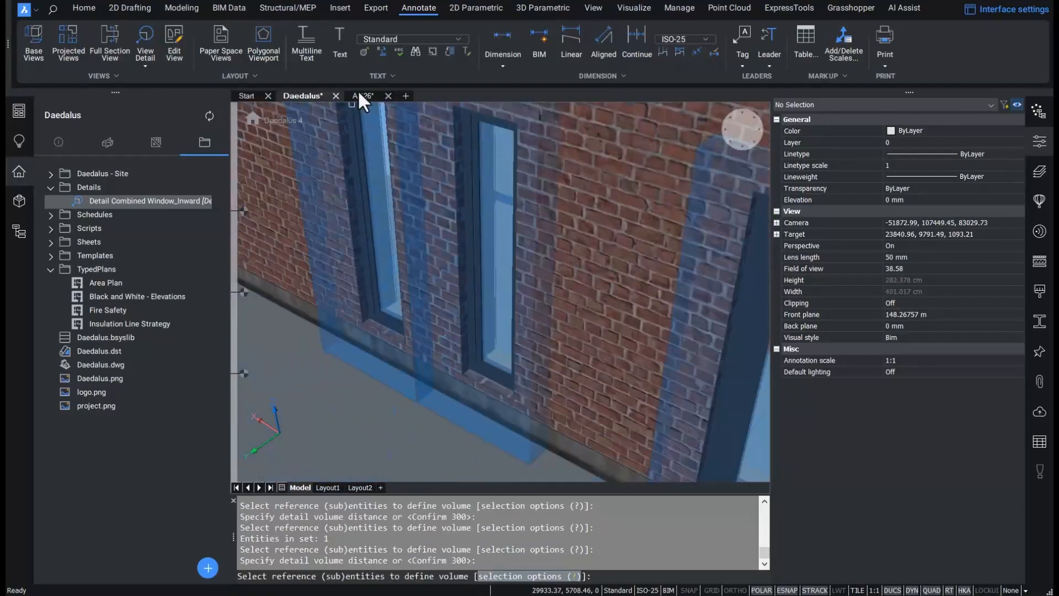
- Switch to sheet A-126 showing the floor plan with its title block
click(363, 95)
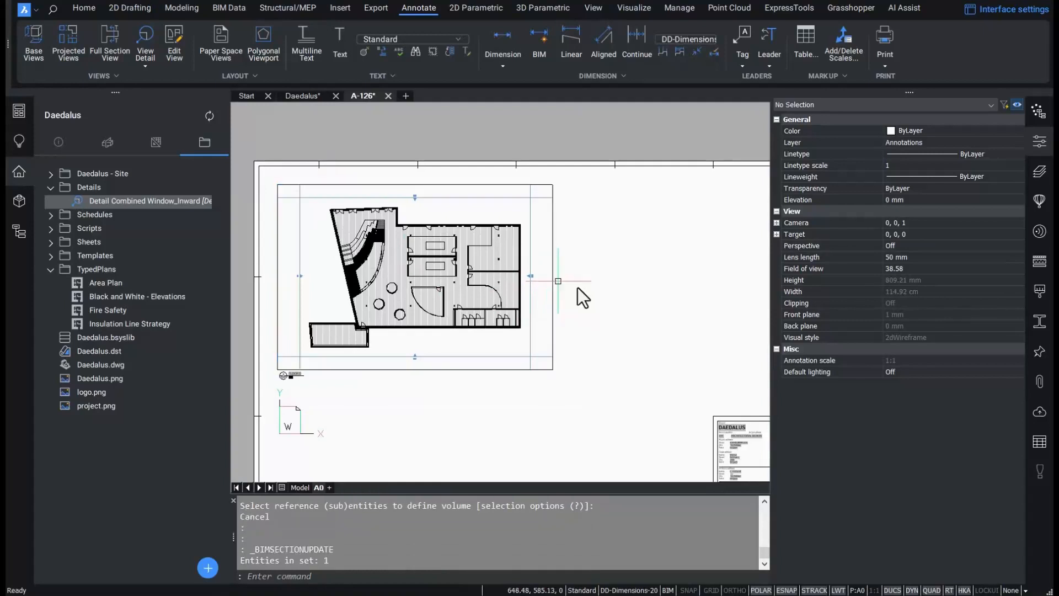
mouse_move(463, 357)
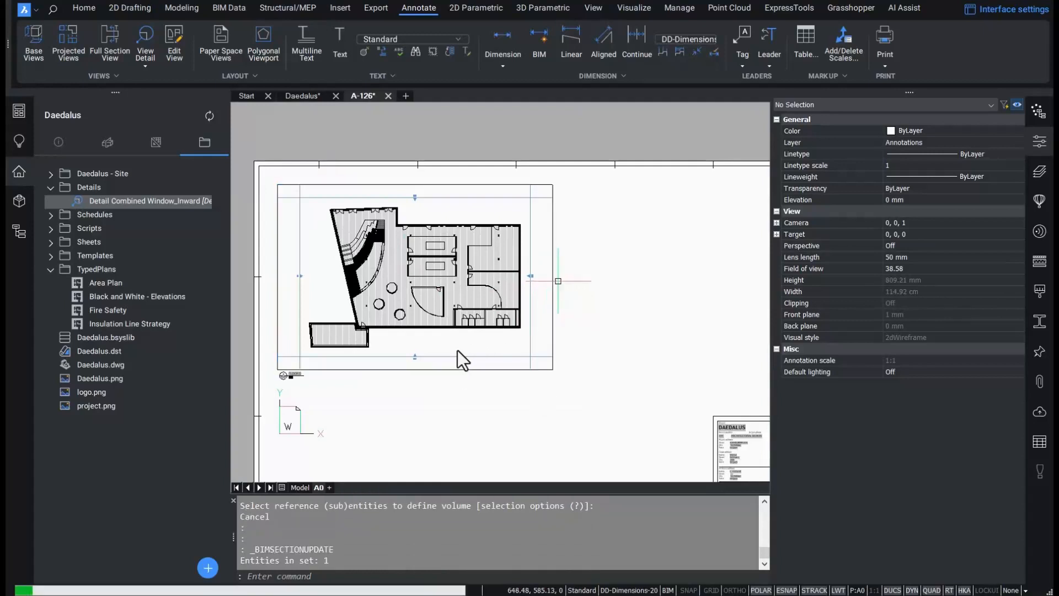
mouse_move(466, 300)
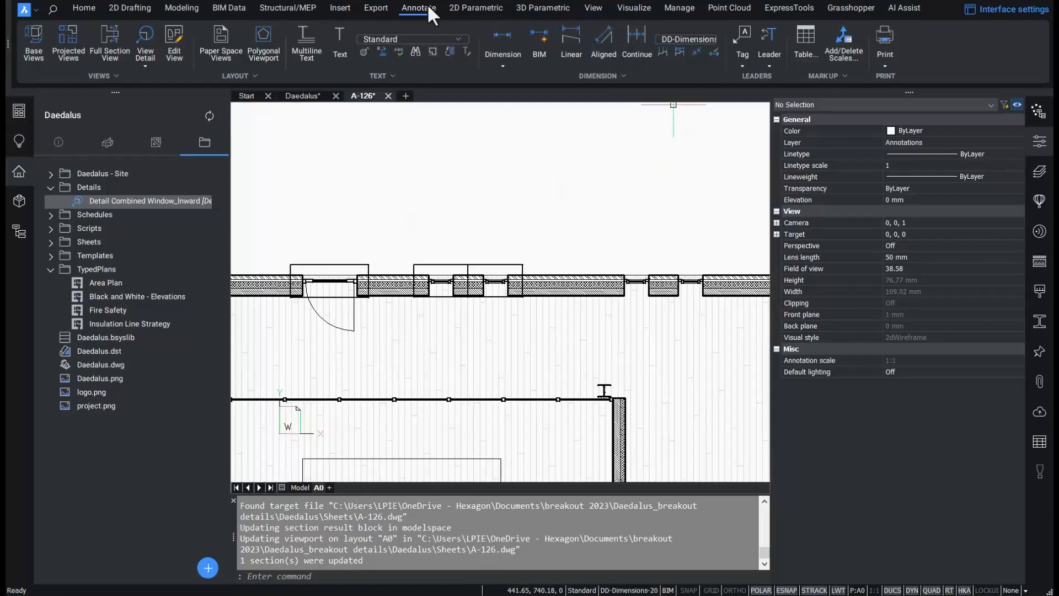
mouse_move(742, 39)
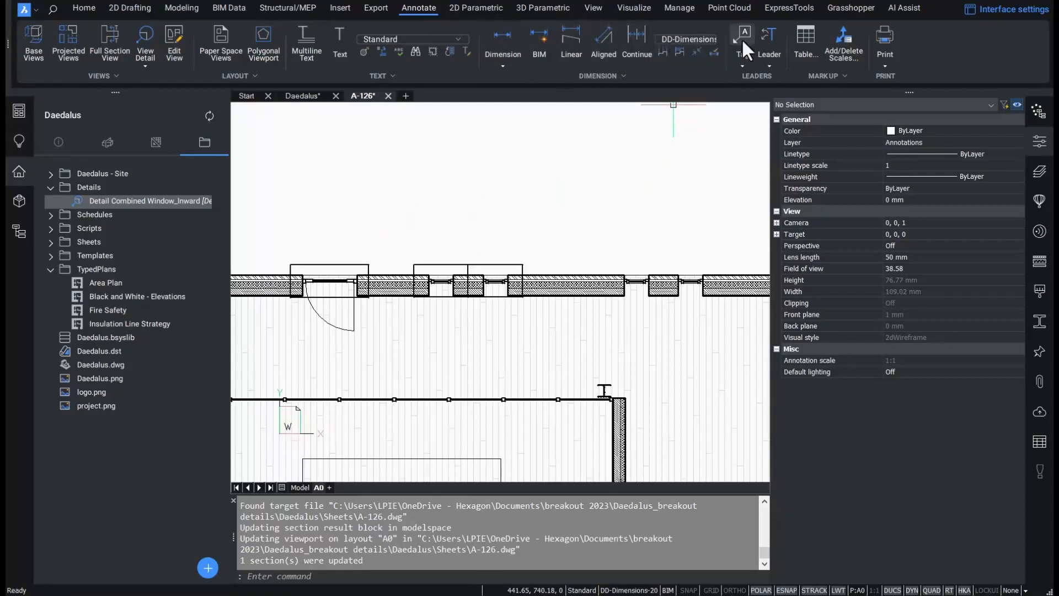
- Tag facade windows in the A-126 plan with Detail Combined Window_Inward labels
click(742, 44)
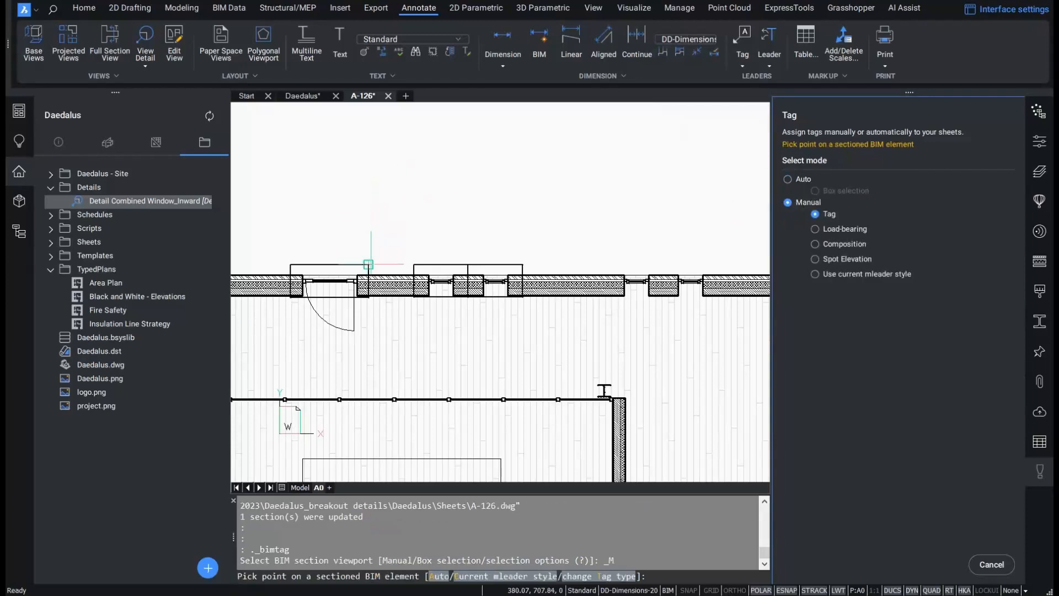
click(369, 264)
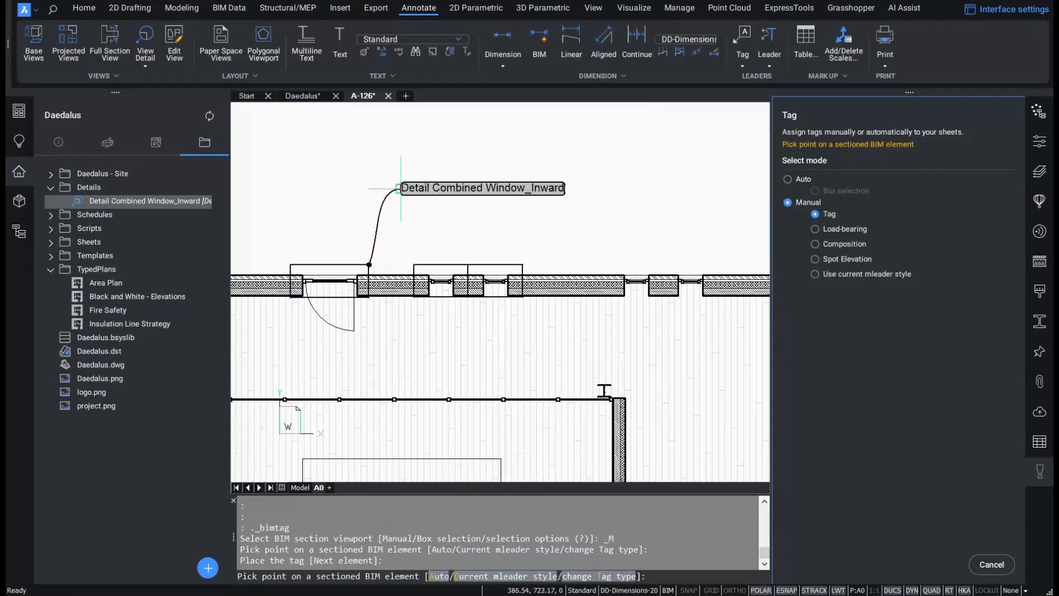
click(438, 280)
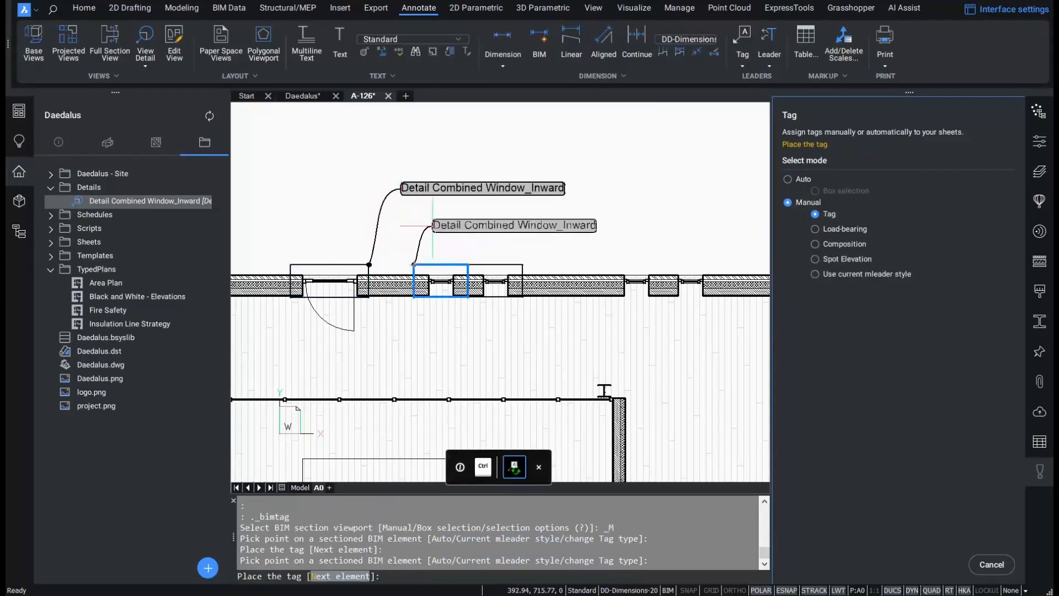
click(497, 279)
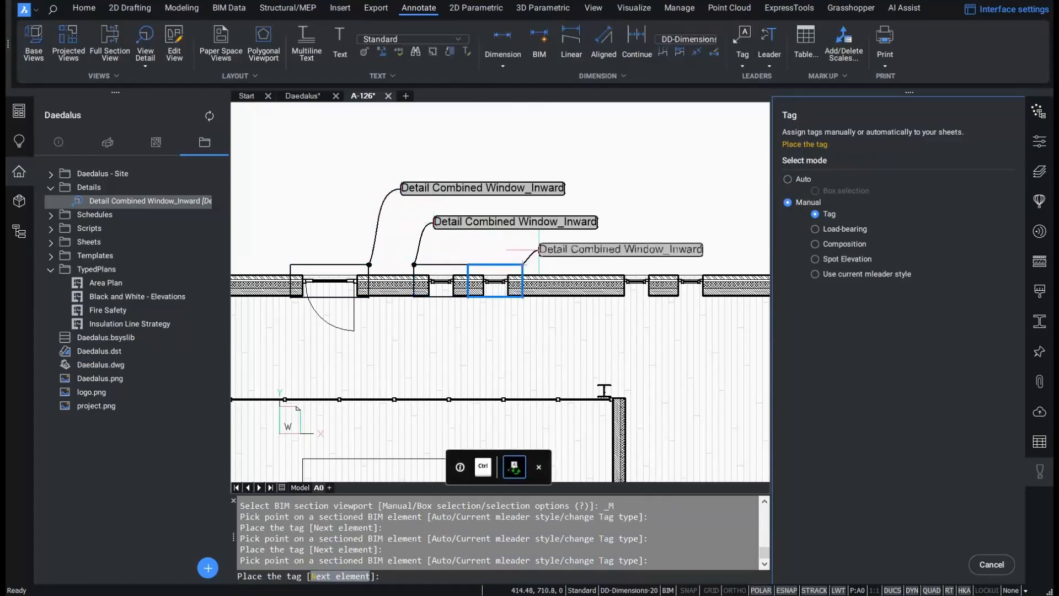
- Run Check details, expand the window detail's three references and insert its detail layout
right_click(149, 200)
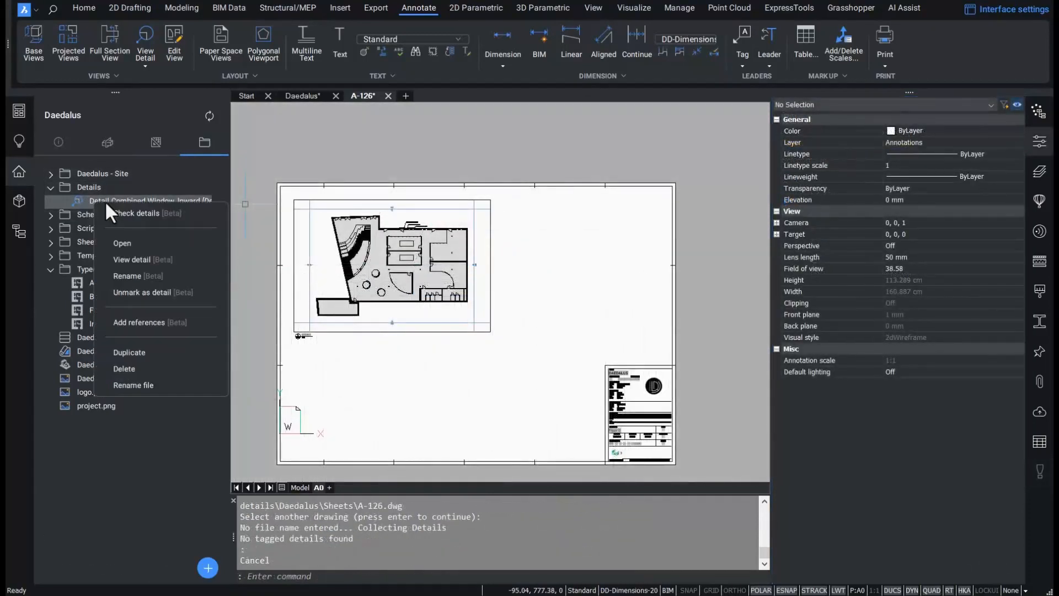
mouse_move(121, 220)
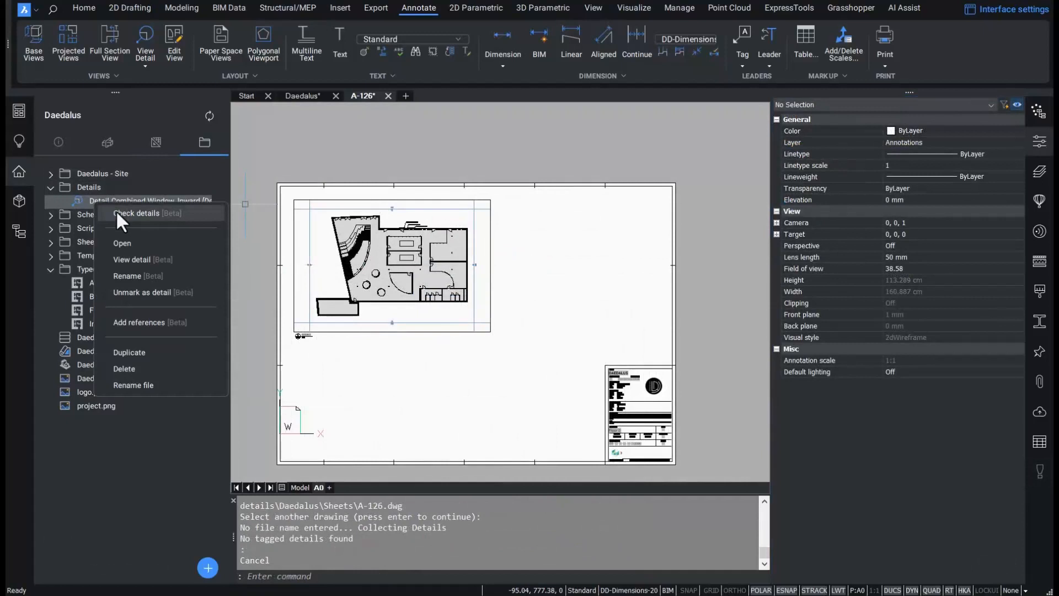
click(140, 213)
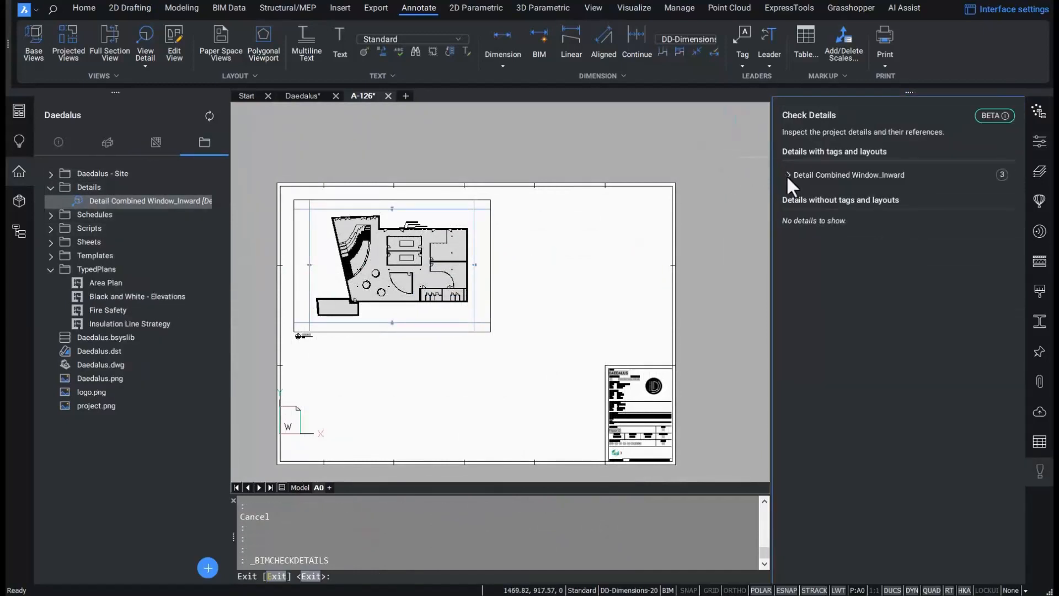
click(787, 175)
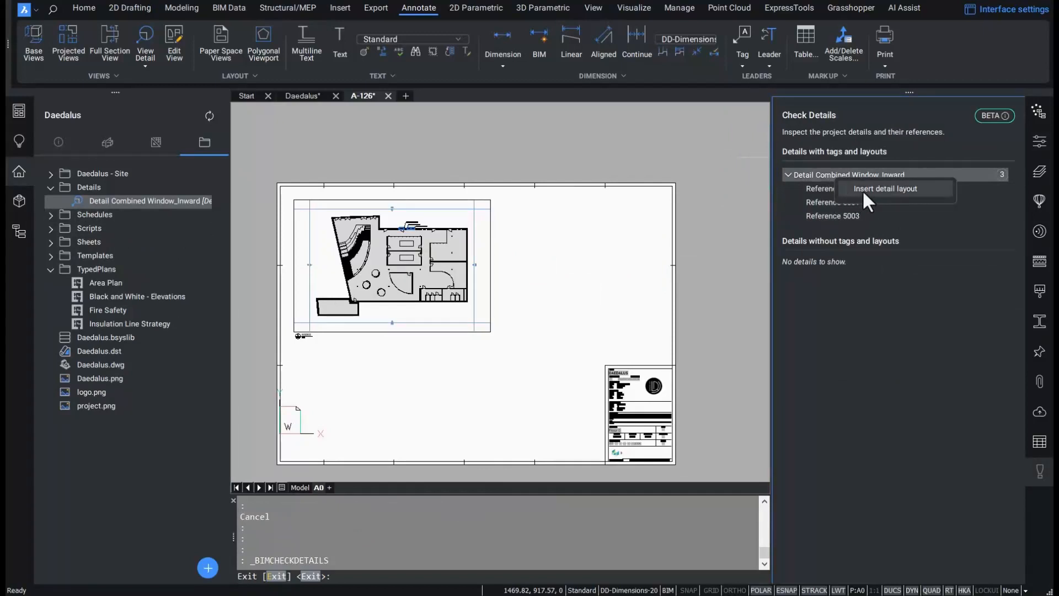
click(886, 188)
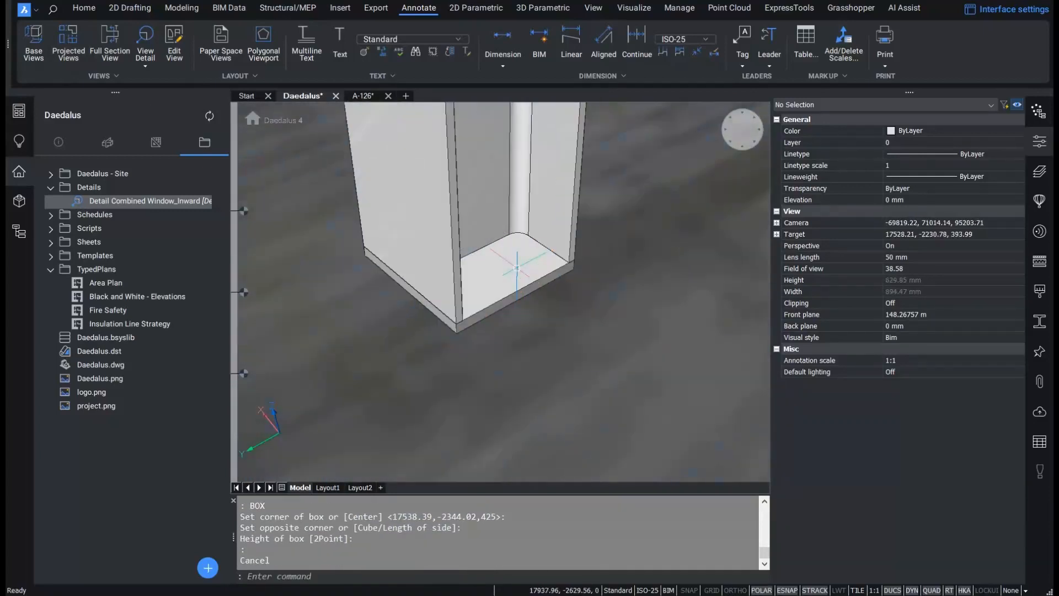
- Show the Project Browser's add menu again on the Daedalus model tab
click(207, 567)
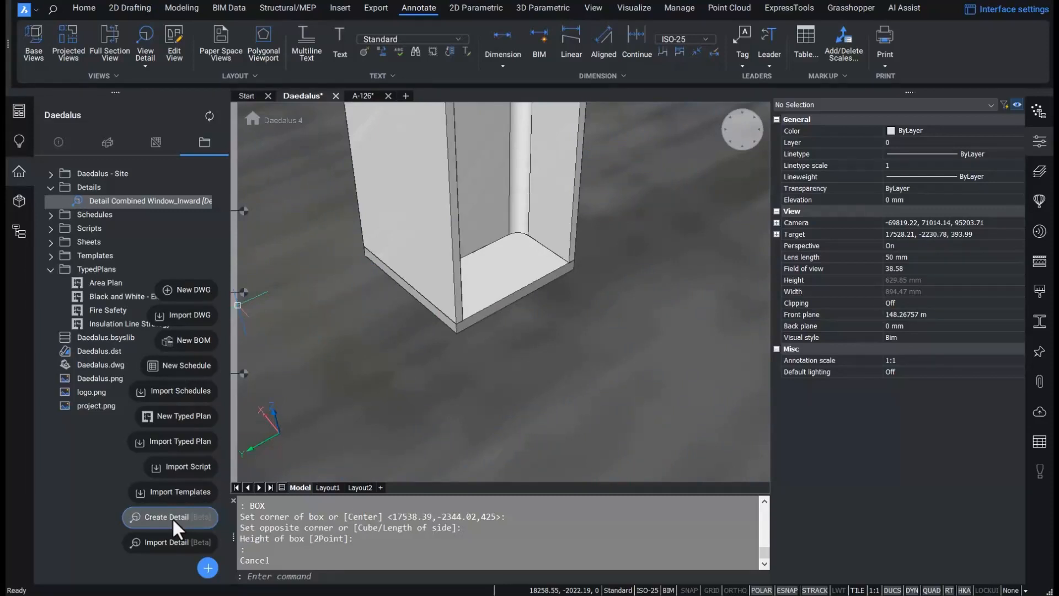
- Create an Advanced detail from picked reference solids and detail entity, inflation 150, clipping factor 2
click(170, 516)
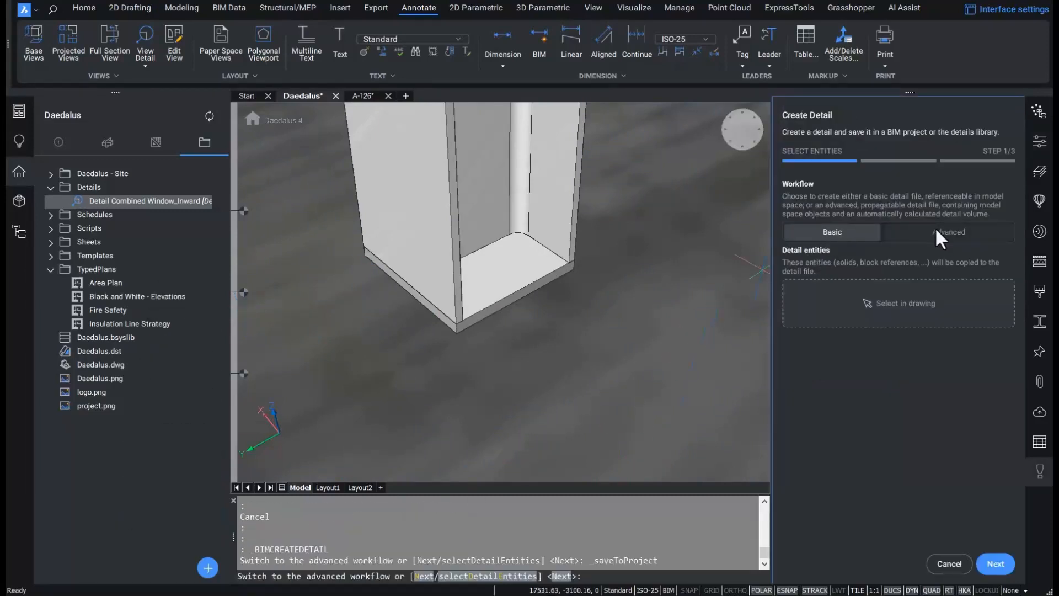
click(946, 231)
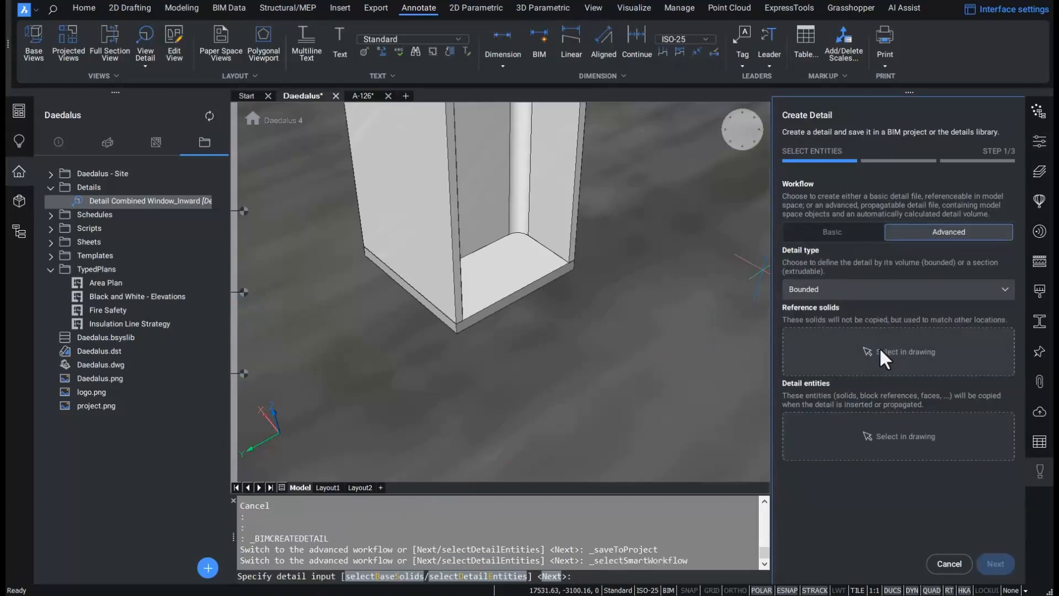
click(473, 203)
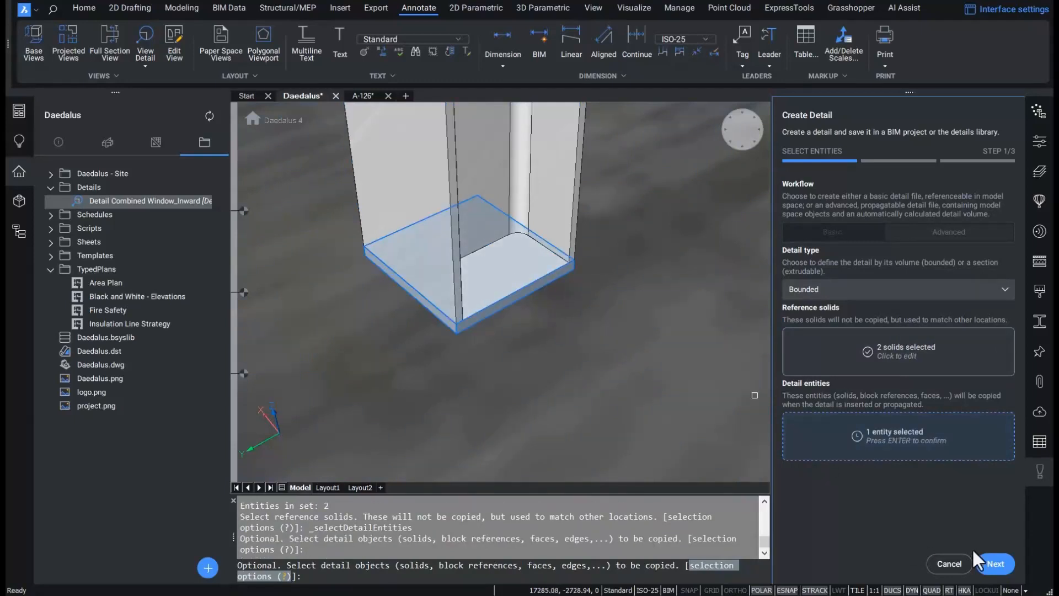
click(993, 564)
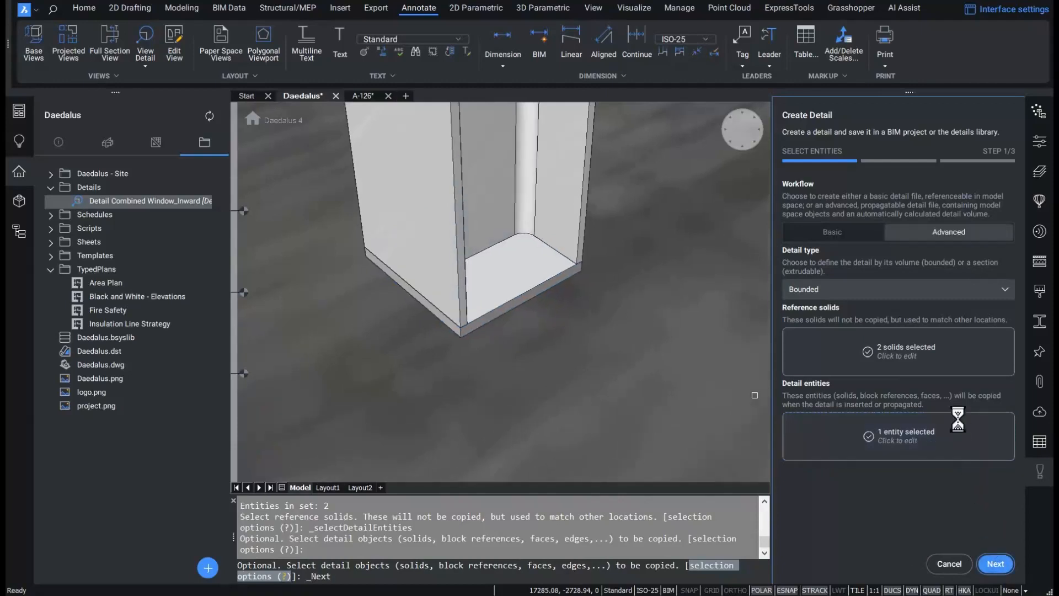
click(993, 564)
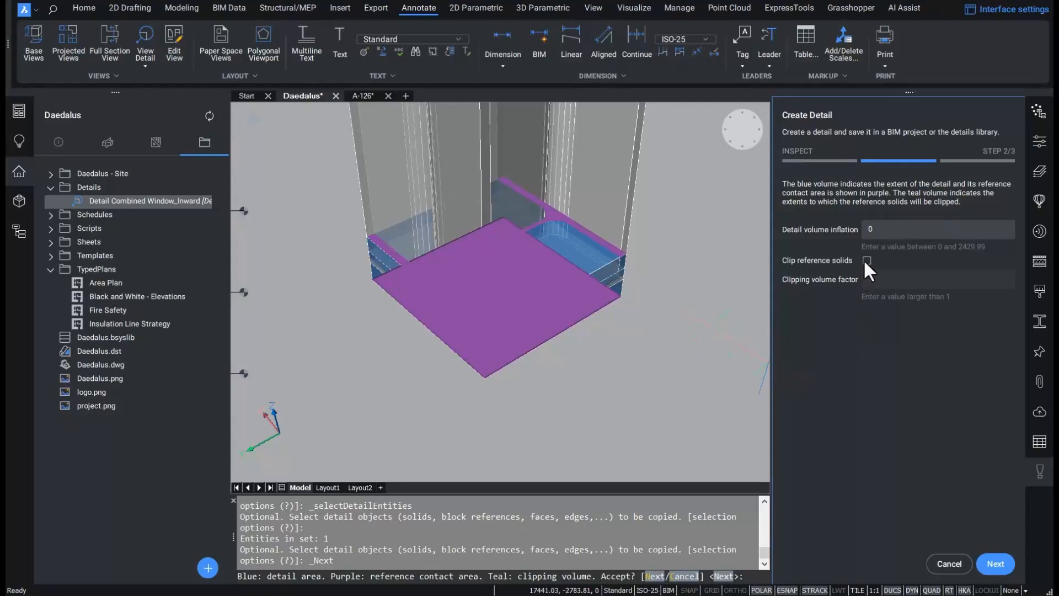
click(867, 260)
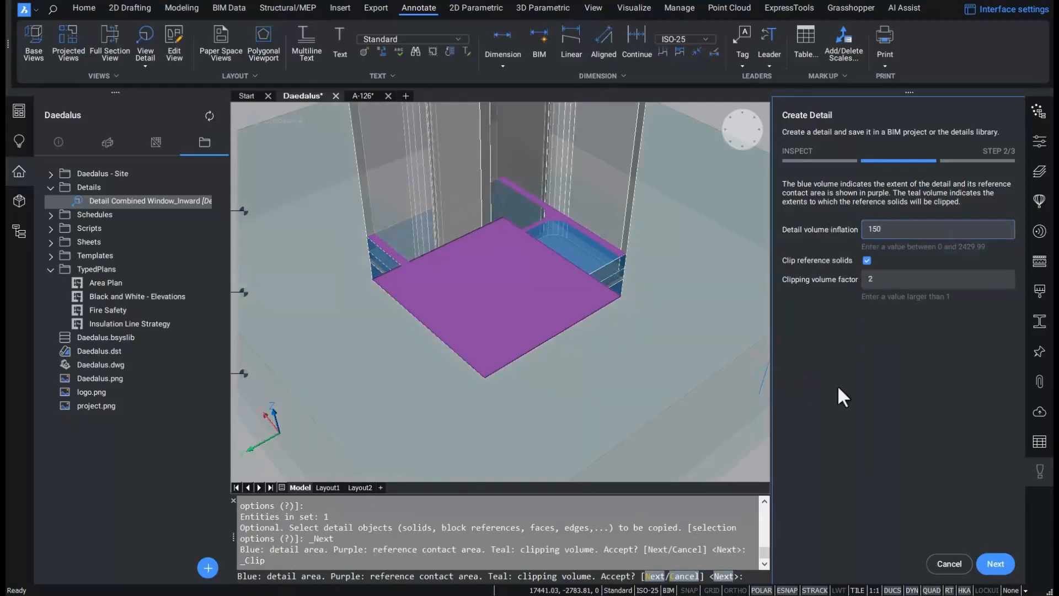
- Name the detail D01 in Column footing.dwg, insert a detail reference and finish
click(994, 564)
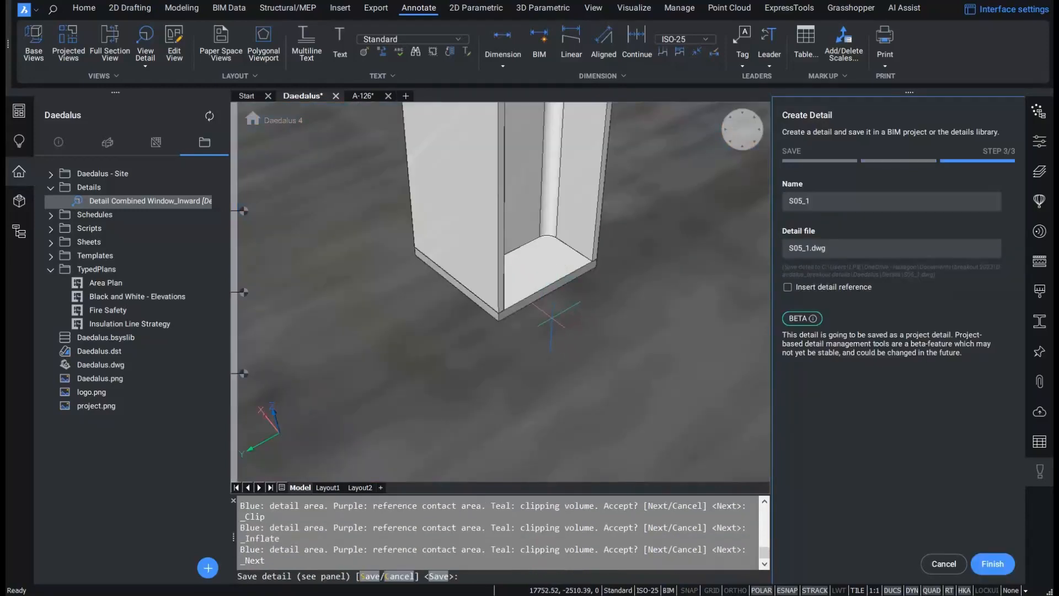
click(878, 201)
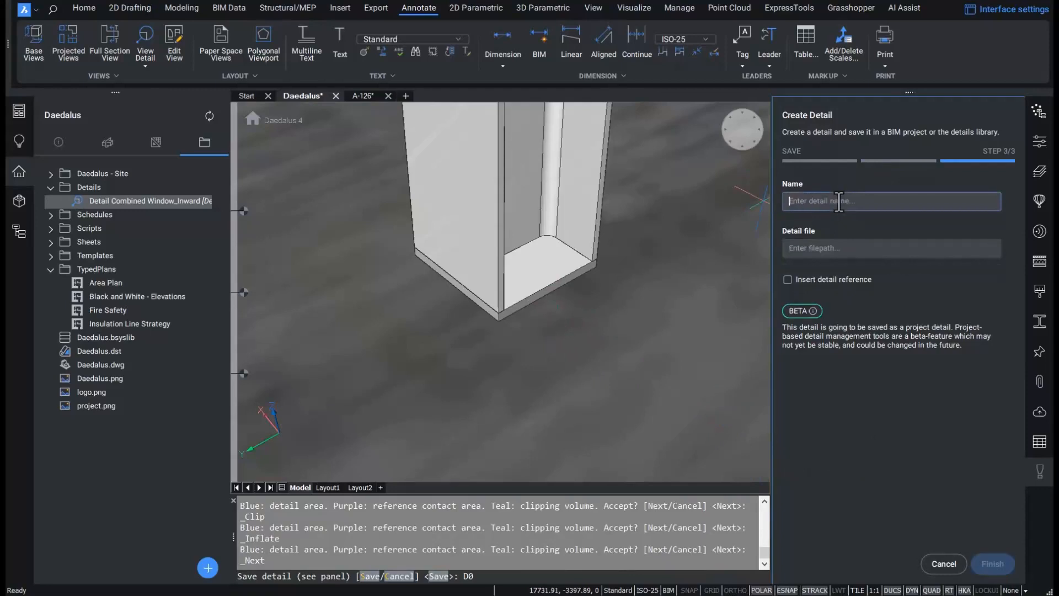
text(D01)
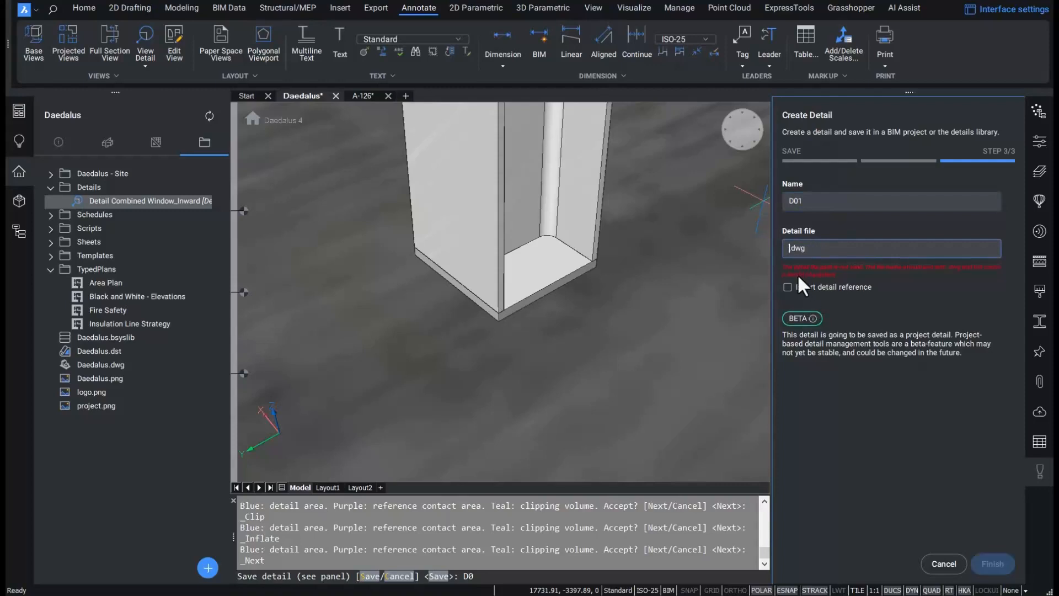
text(Column footing)
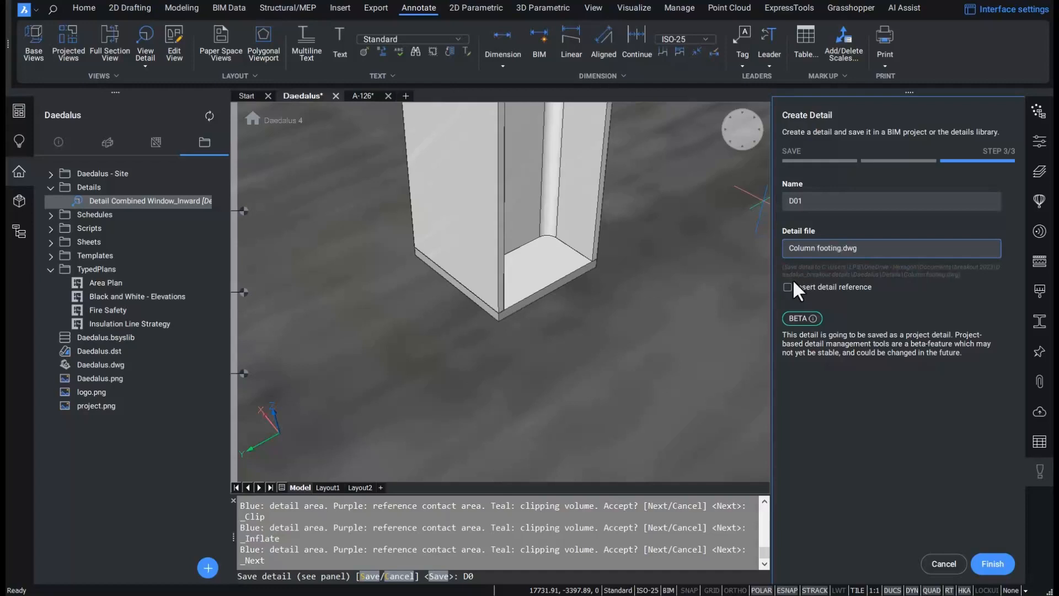
click(787, 287)
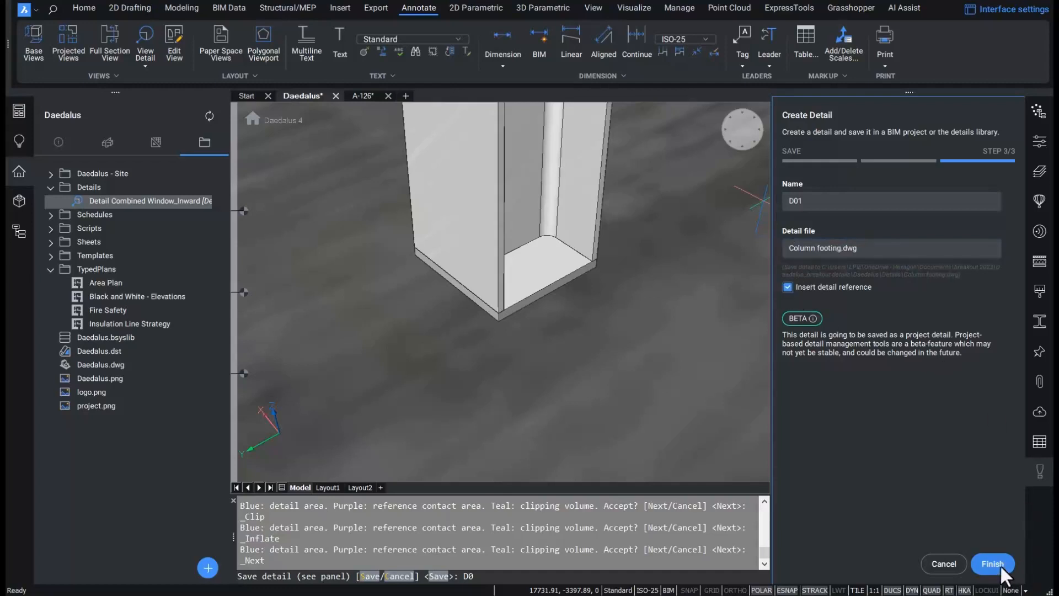
click(992, 564)
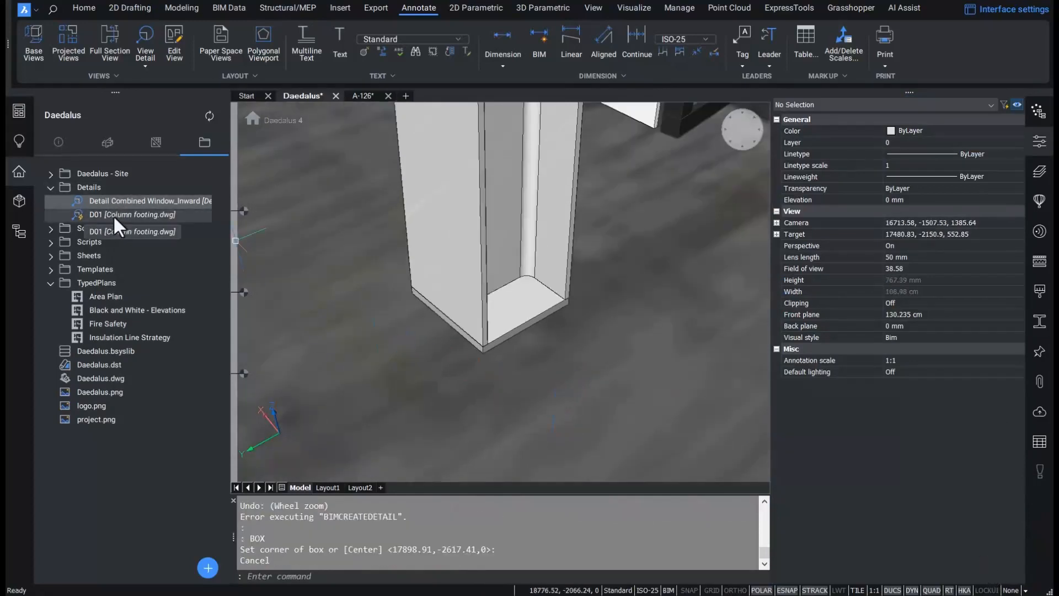
- Open the D01 detail drawing from Details and select its blue detail volume for hiding
click(133, 214)
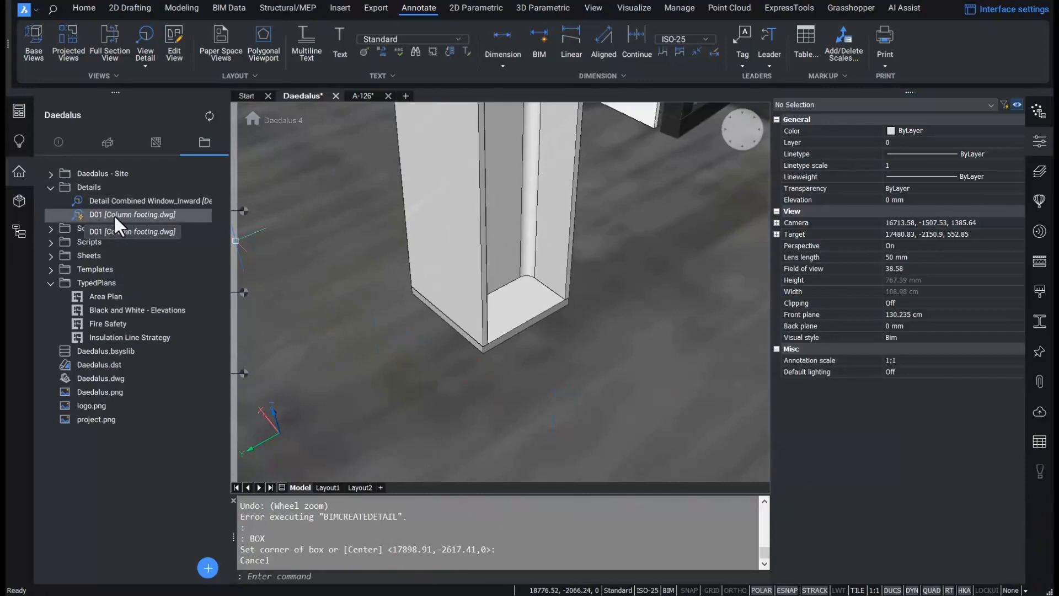
right_click(134, 214)
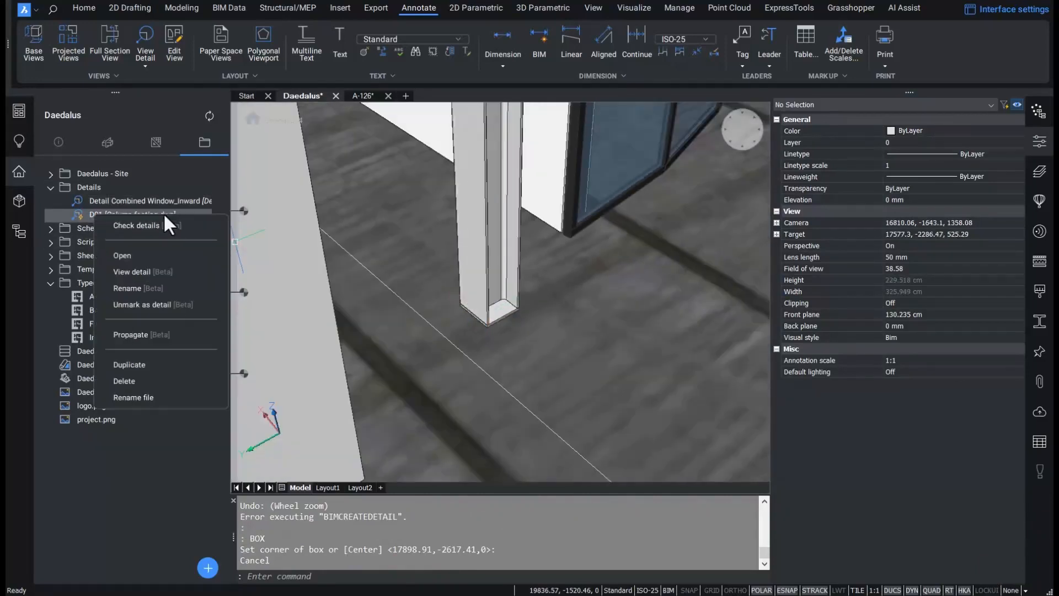
click(121, 254)
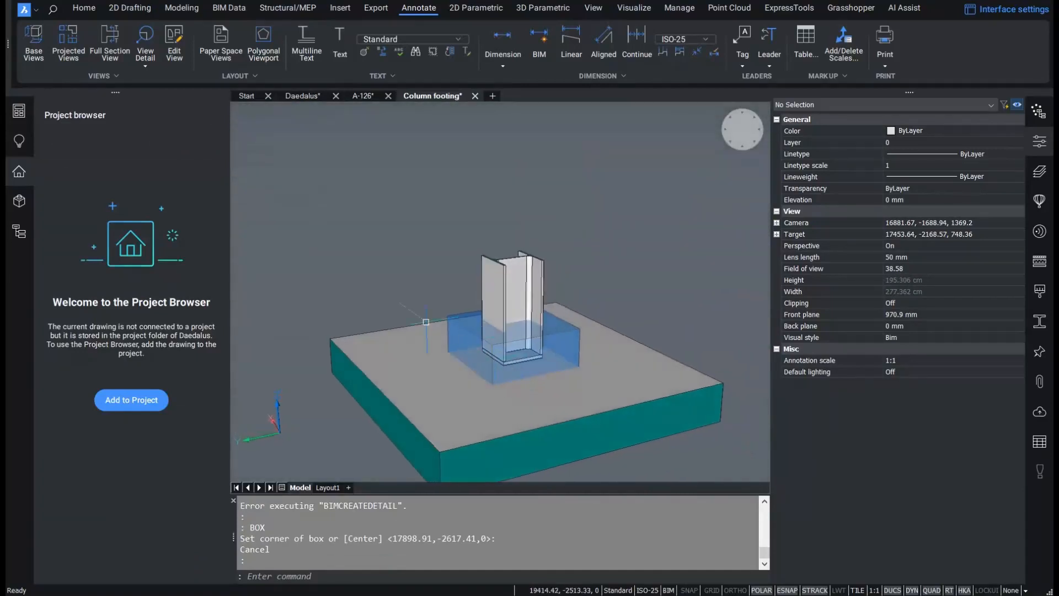
click(302, 95)
text(VIEW)
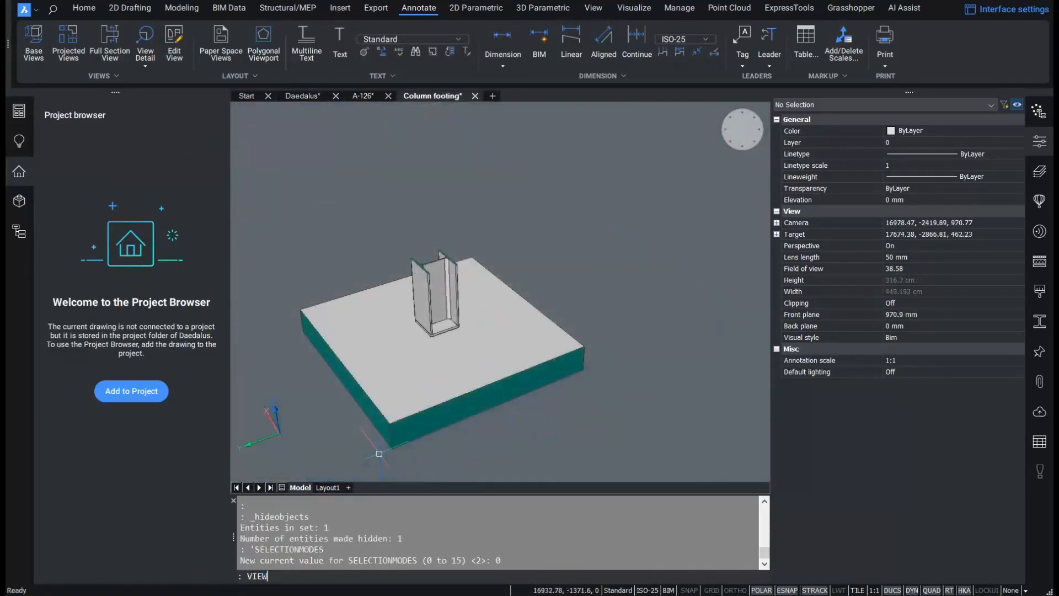
- Generate 2D base views with VIEWBASE on Layout1 and add the 30 dimension, continuing the chain
key(Return)
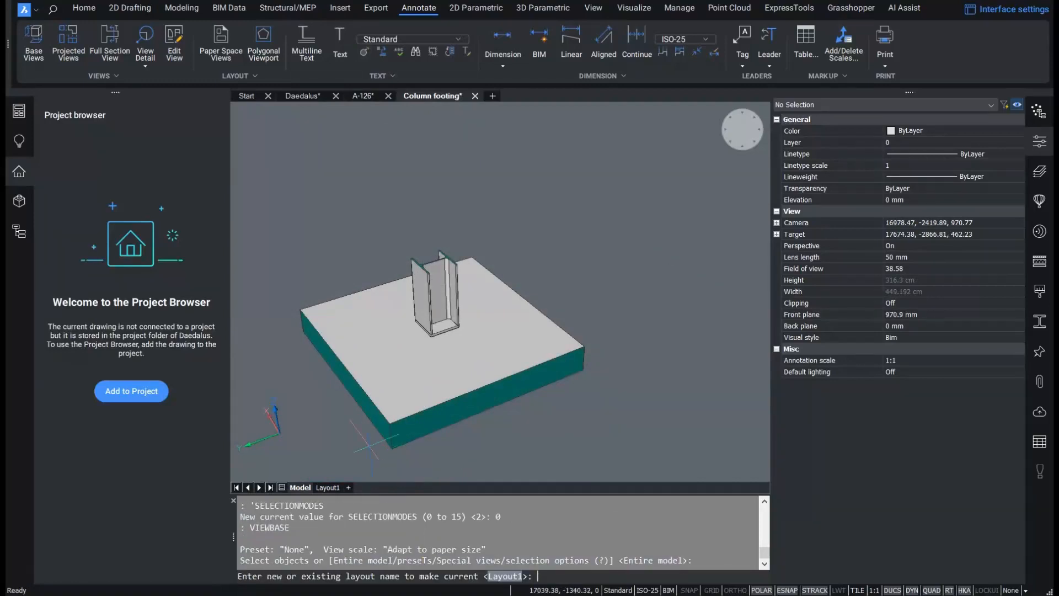
click(327, 486)
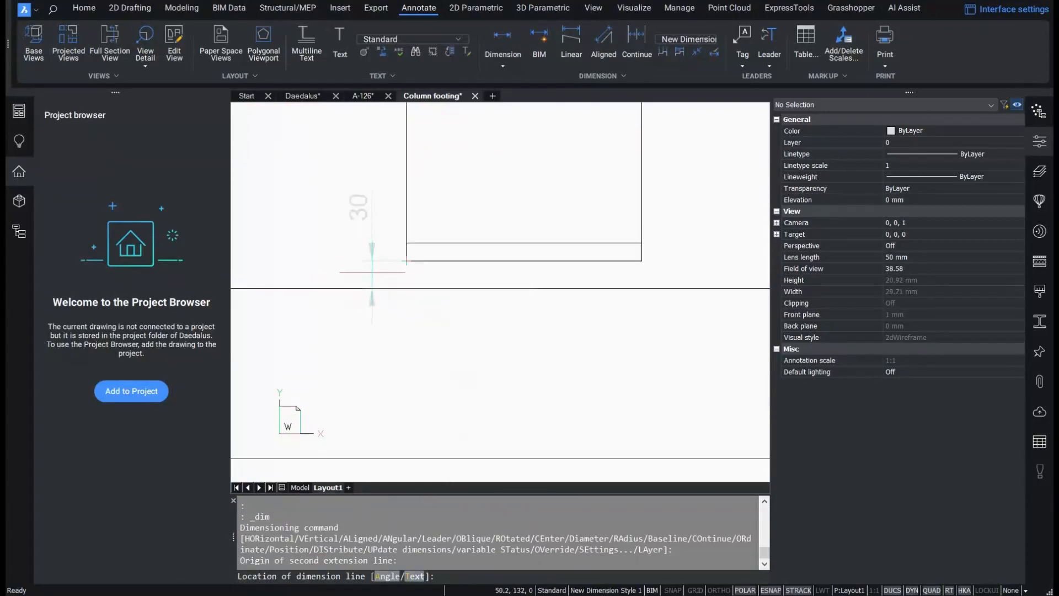
click(365, 203)
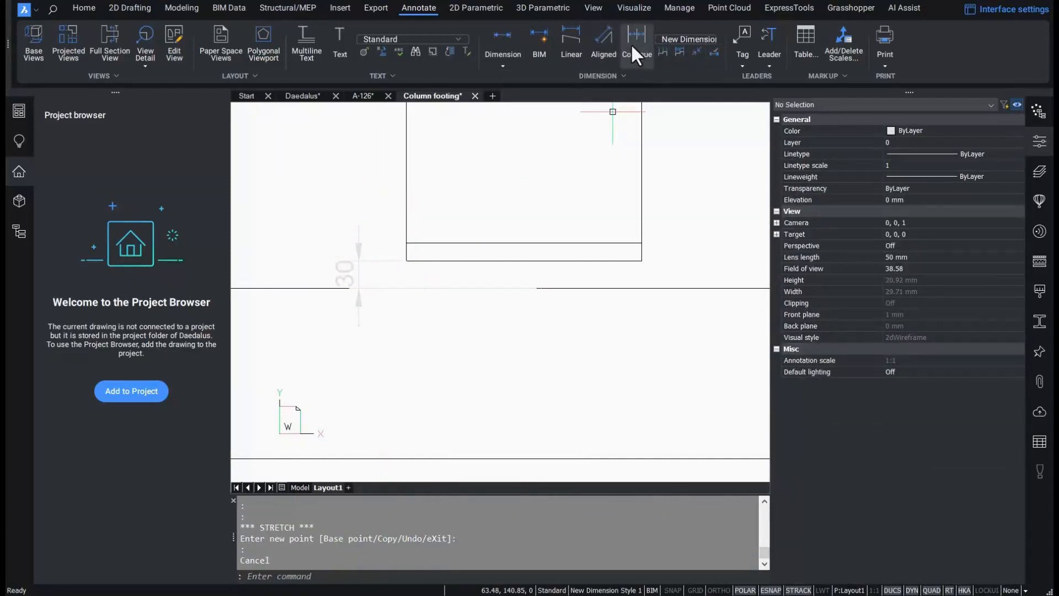
click(635, 44)
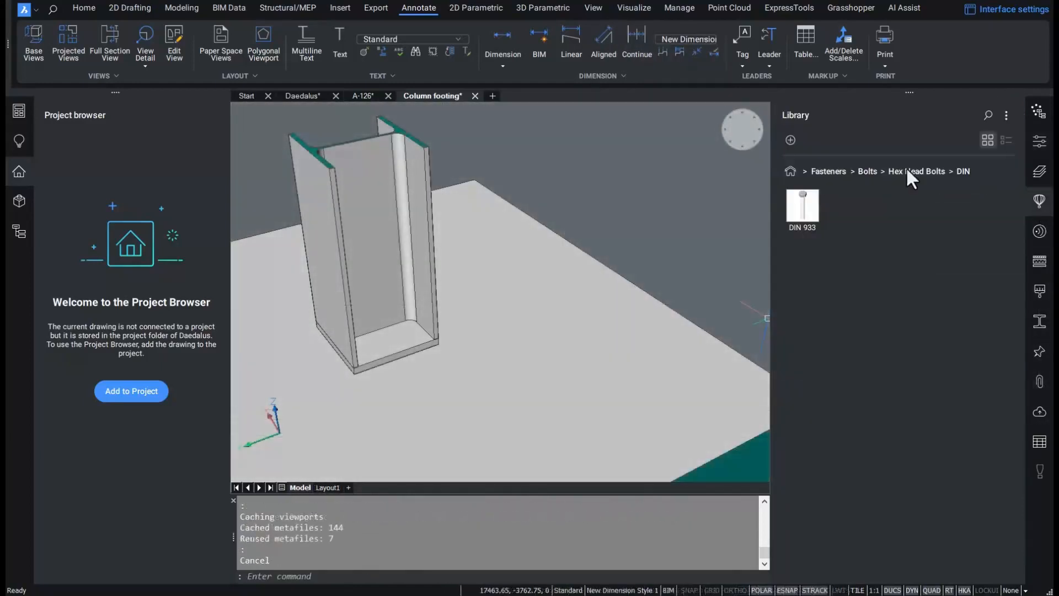
- Insert a DIN 933 hex head bolt, mirror it keeping the original, save, and go to sheet A-126
click(802, 204)
text(MI)
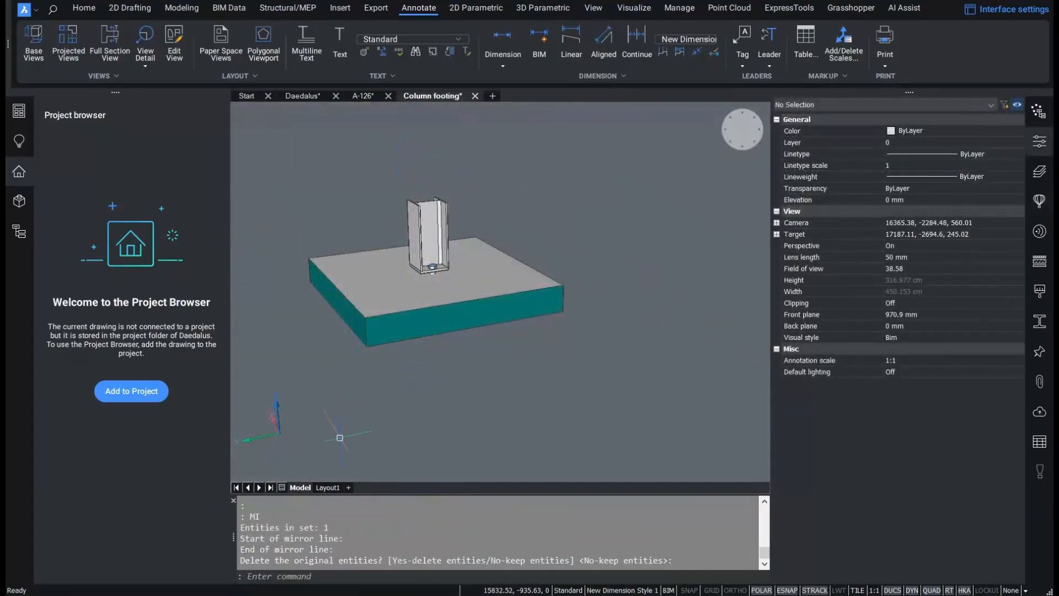
click(328, 486)
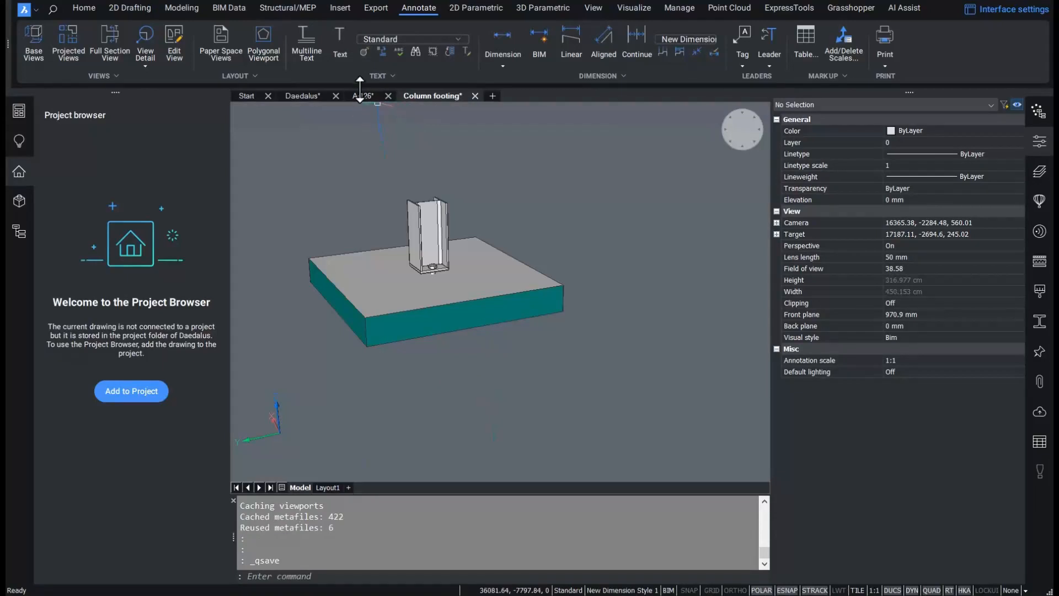
mouse_move(302, 98)
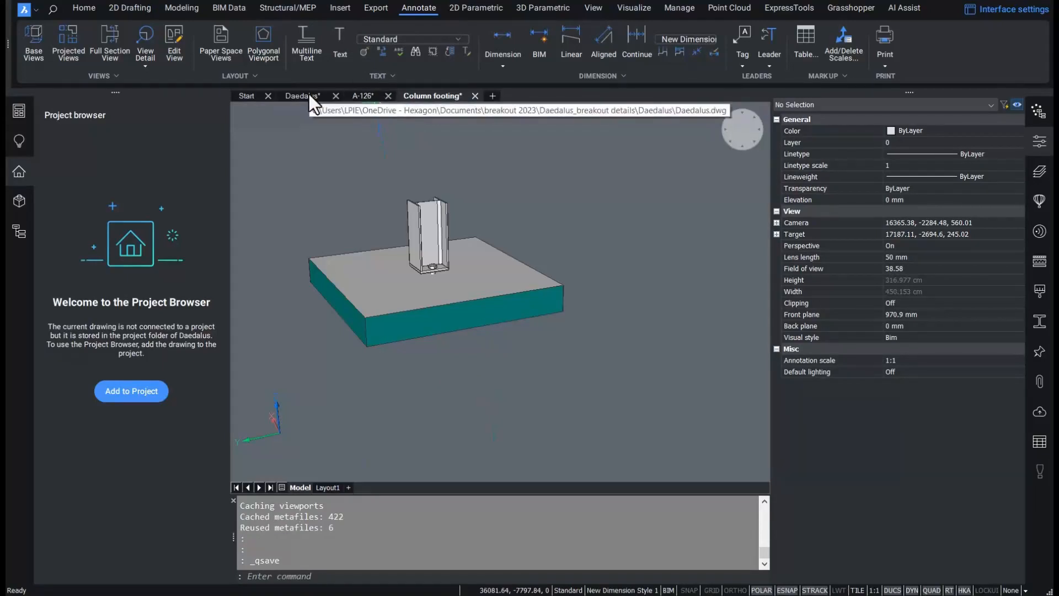
click(131, 390)
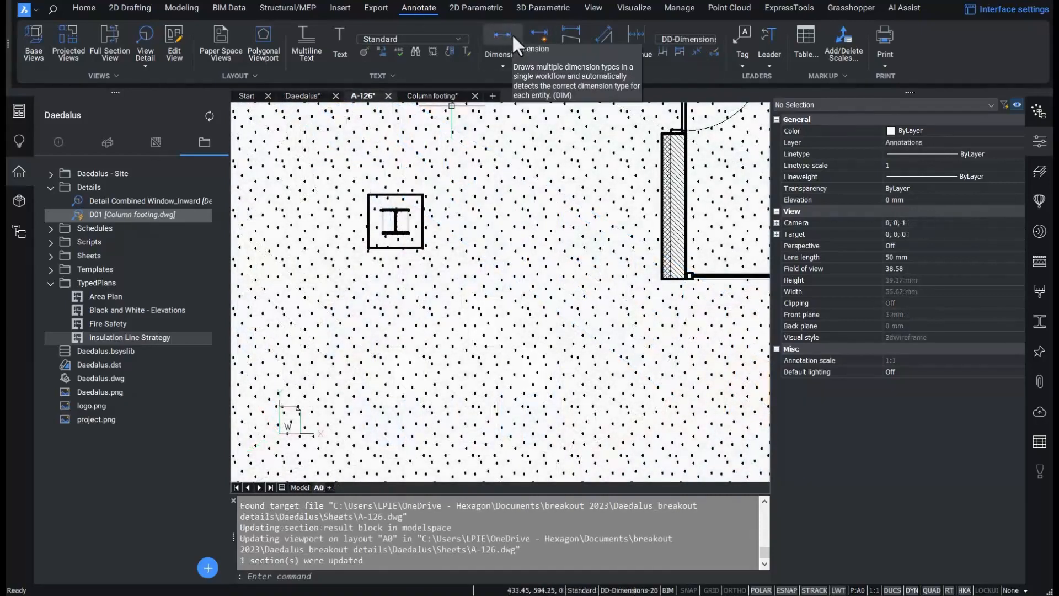
- Check the project details and insert the D01 column footing detail layout onto sheet A-126
click(741, 38)
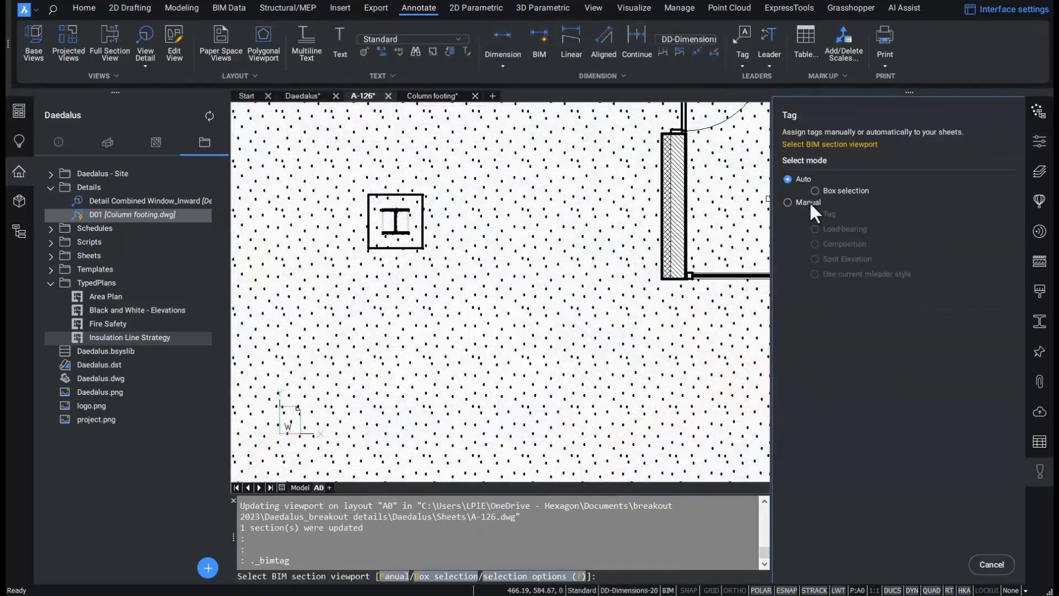
click(788, 201)
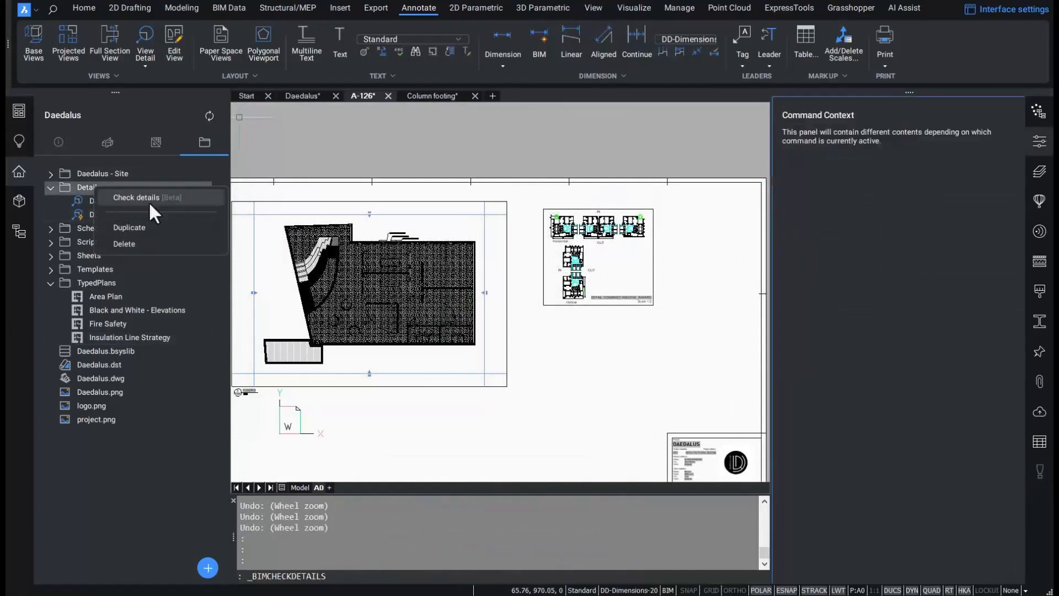
click(137, 196)
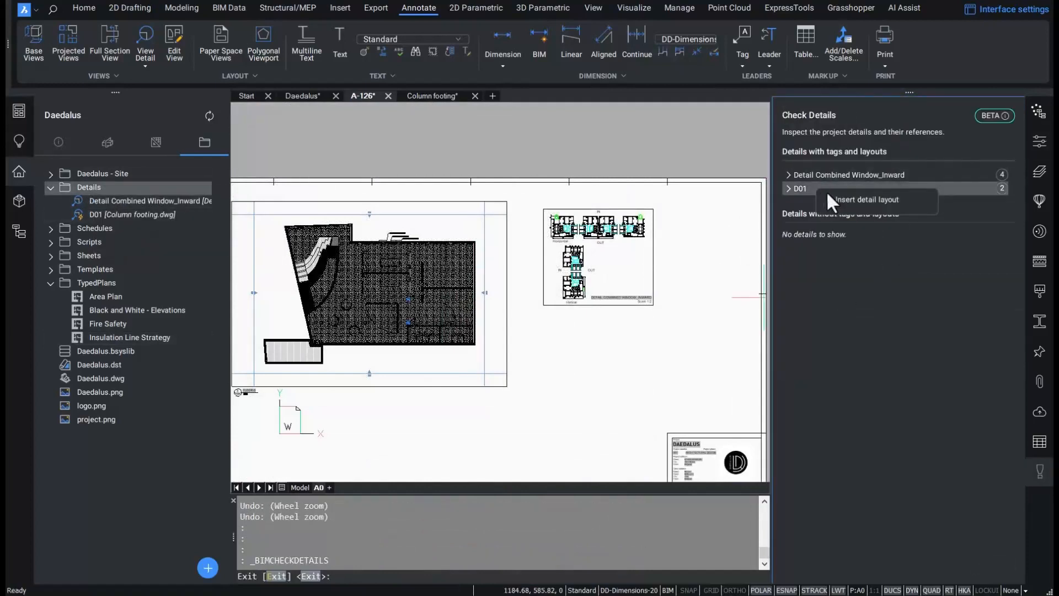
click(866, 200)
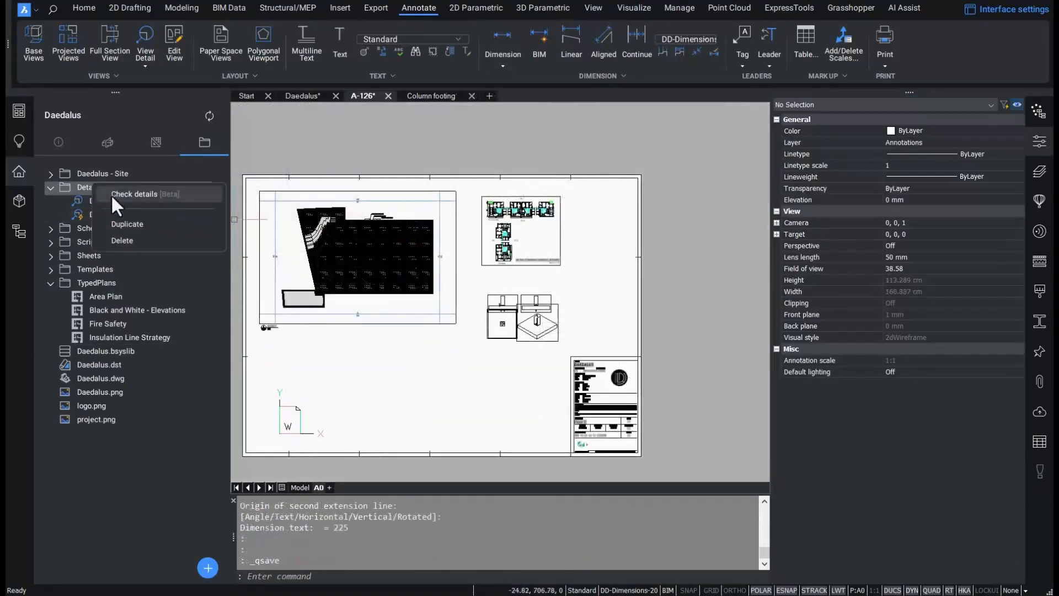
- Re-run Check details and update the out-of-date D01 layout so it shows dimensions and bolts
click(135, 195)
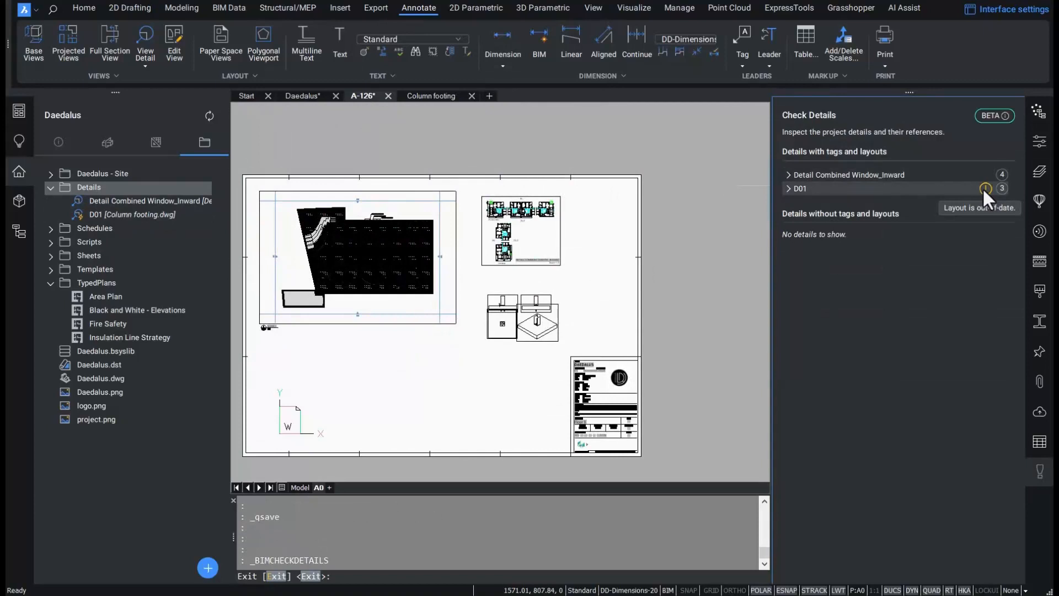
click(985, 189)
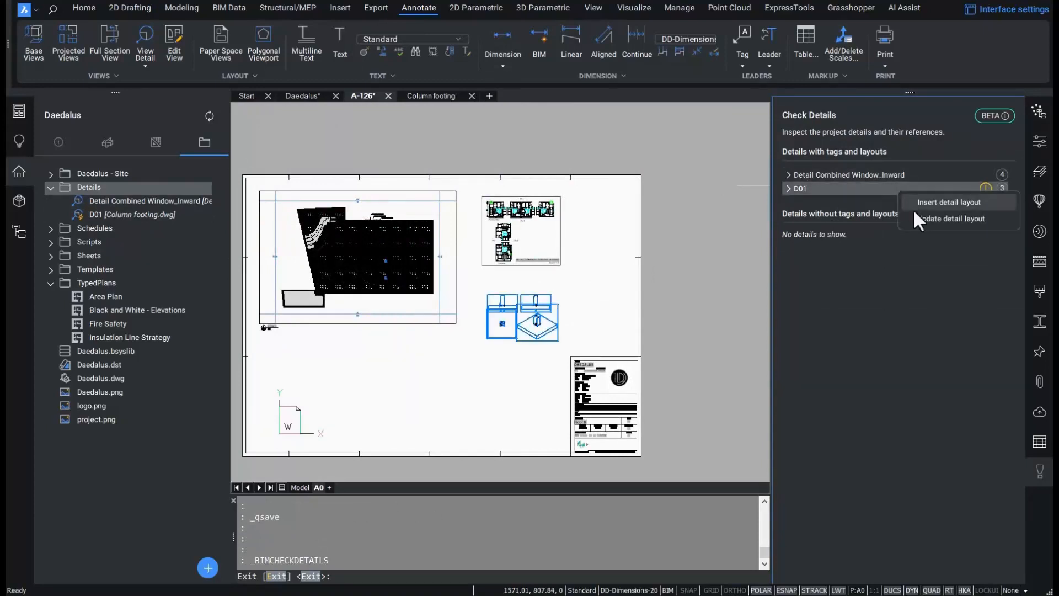
click(951, 218)
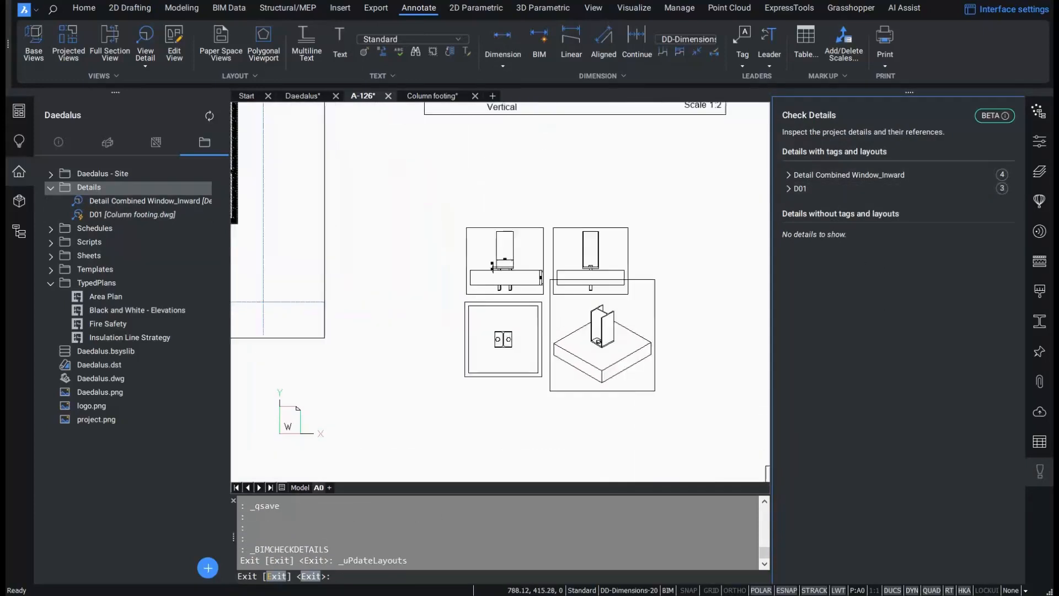